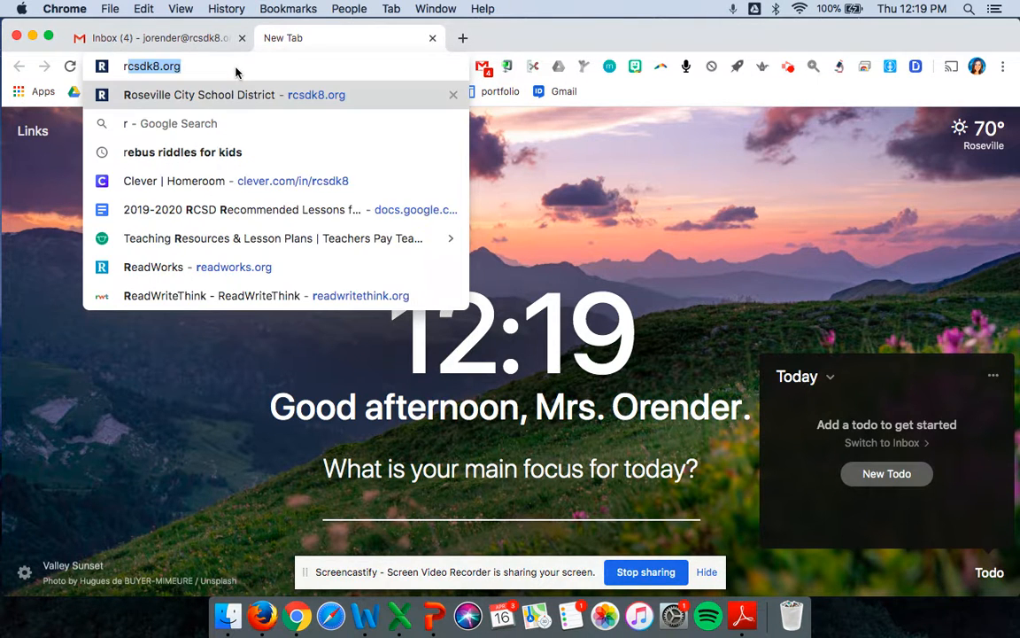
# Step: Go to rcsdk8.org and scroll to the Student Resources links for Clever, Gmail and Google Classroom
pyautogui.write('rcsdk8.org')
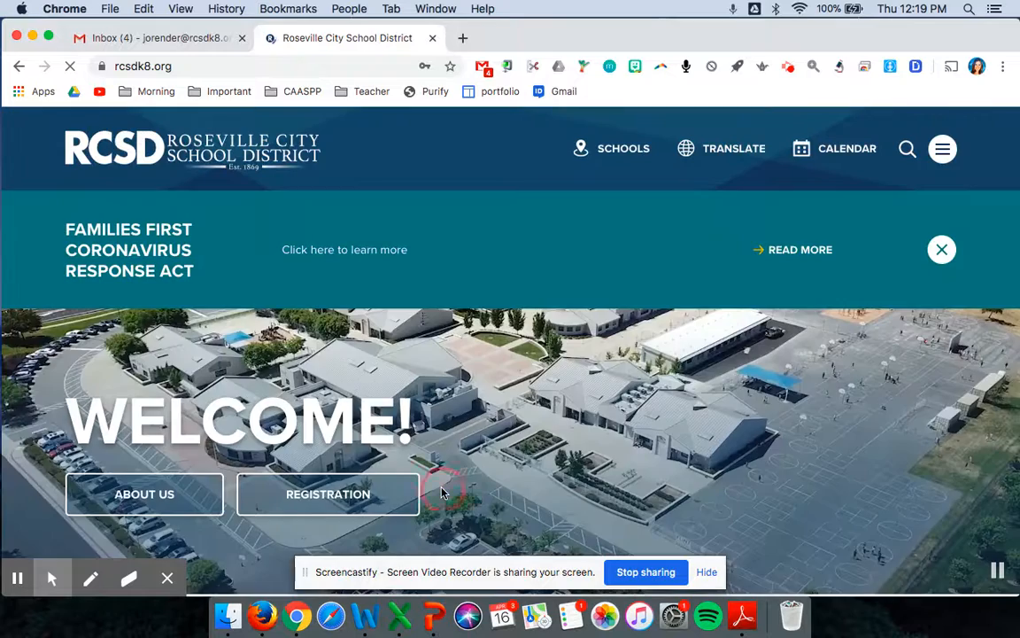
pyautogui.scroll(-3)
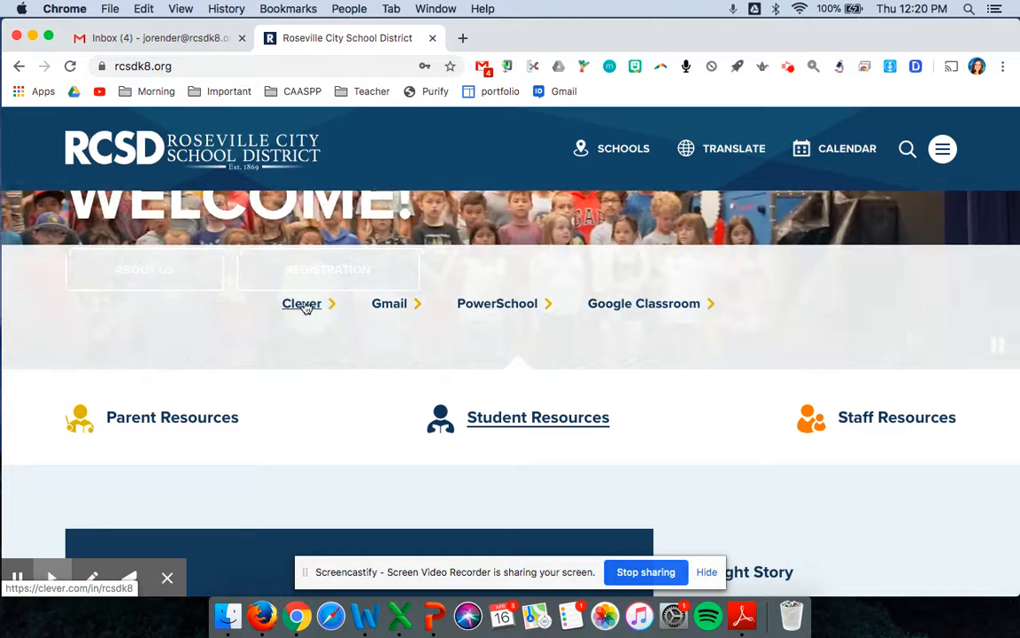
# Step: Open Clever from the district links and log in with Google using the rcsdk8.org account
pyautogui.click(301, 303)
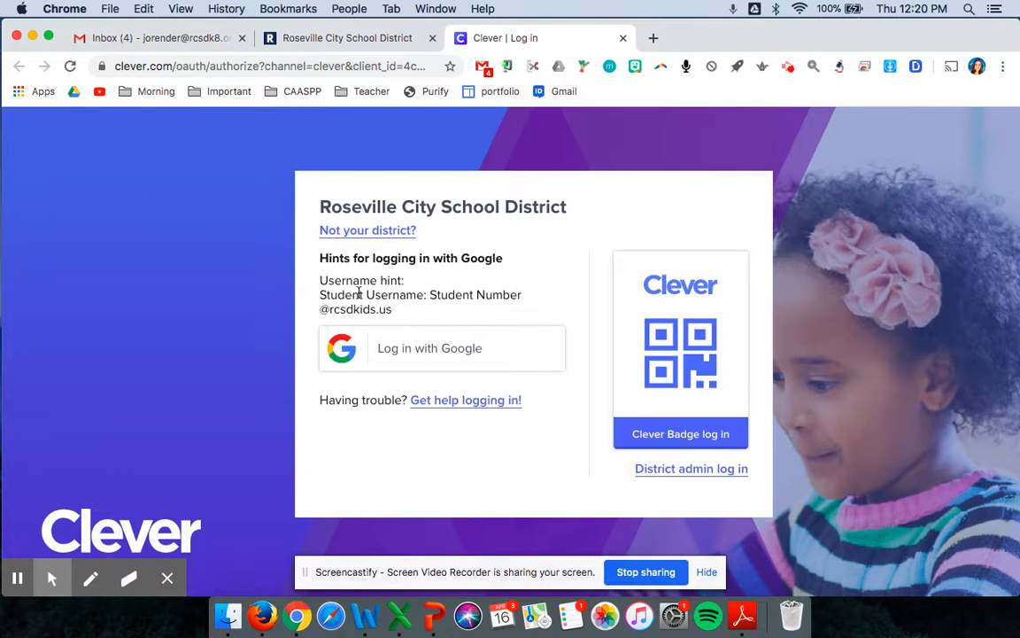
pyautogui.moveTo(436, 322)
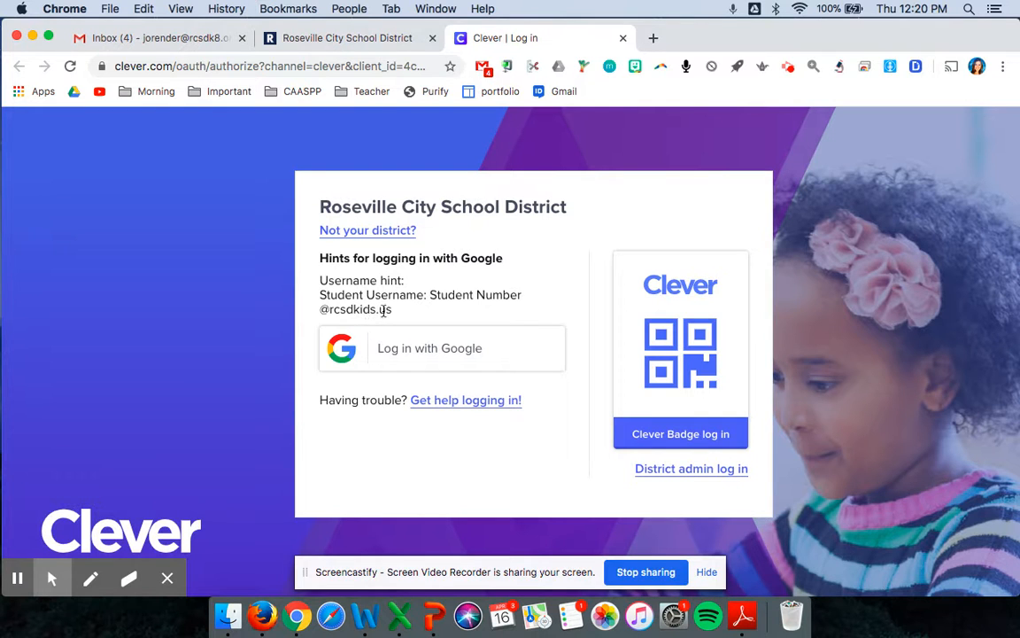
pyautogui.moveTo(390, 308)
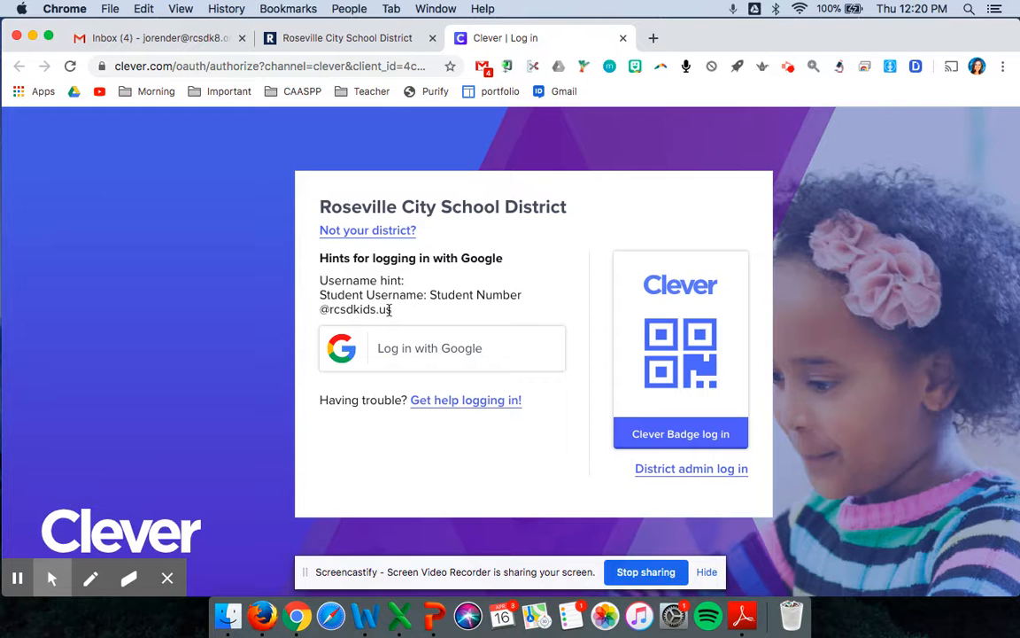
pyautogui.moveTo(432, 363)
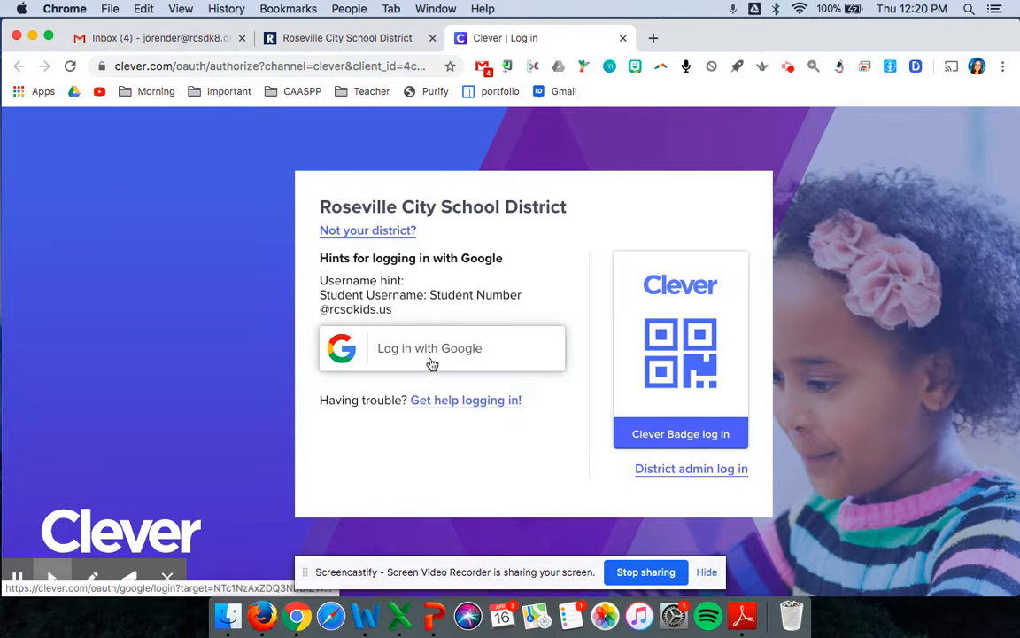
pyautogui.click(432, 347)
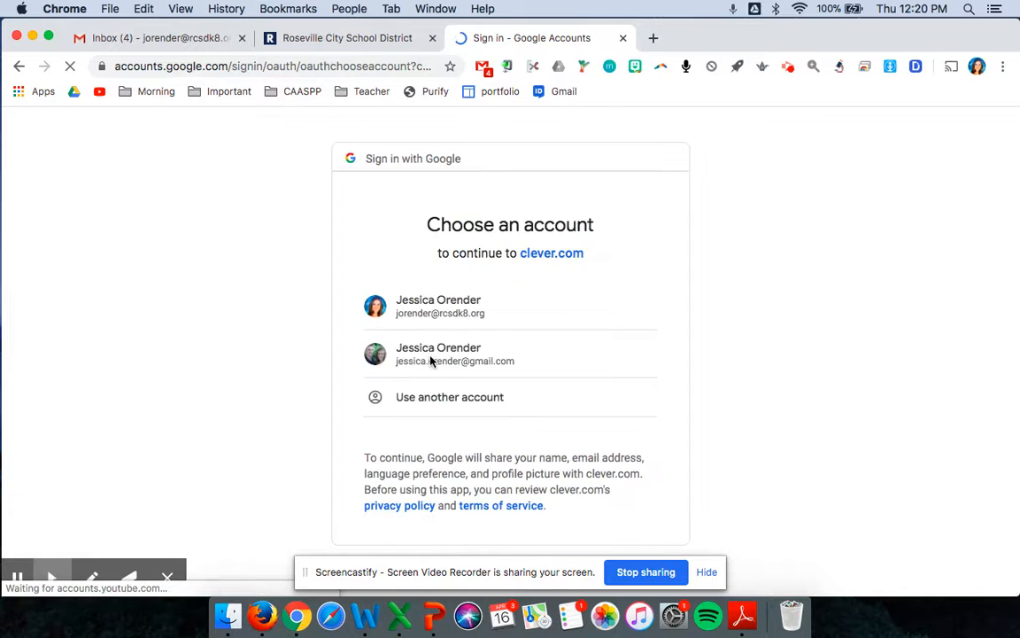
pyautogui.click(440, 305)
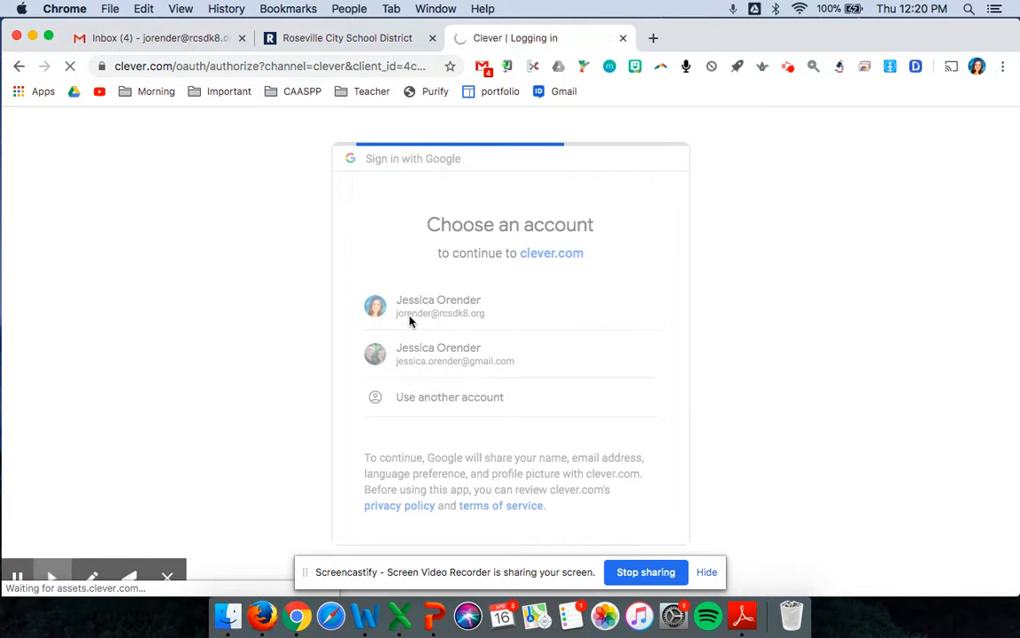
# Step: Finish signing in to the Clever homeroom and scroll through Pages, Favorites, Resources and Google Apps
pyautogui.click(439, 305)
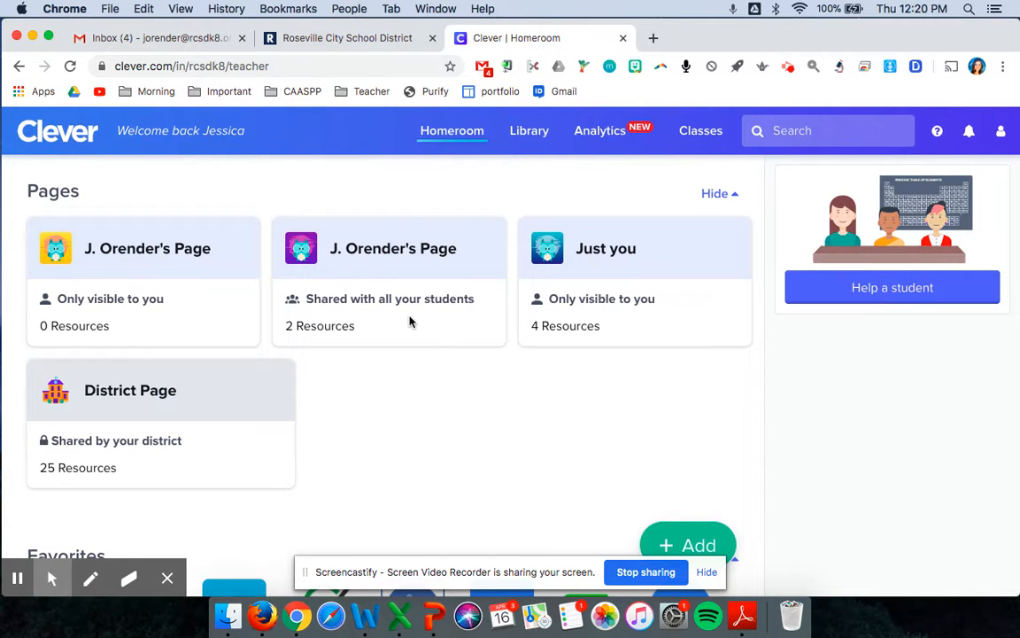
pyautogui.scroll(-3)
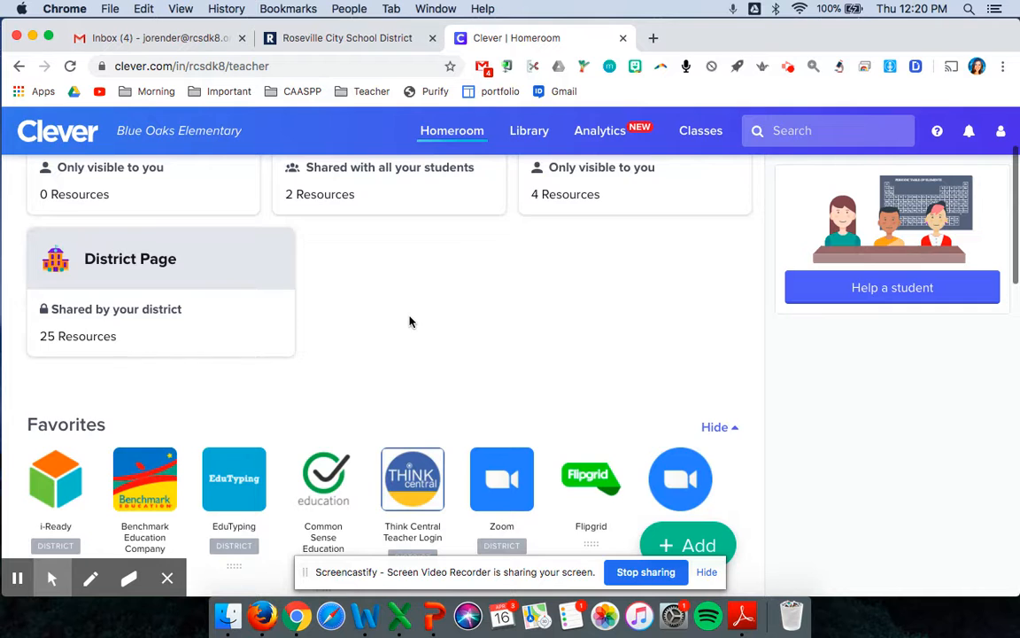
pyautogui.scroll(-3)
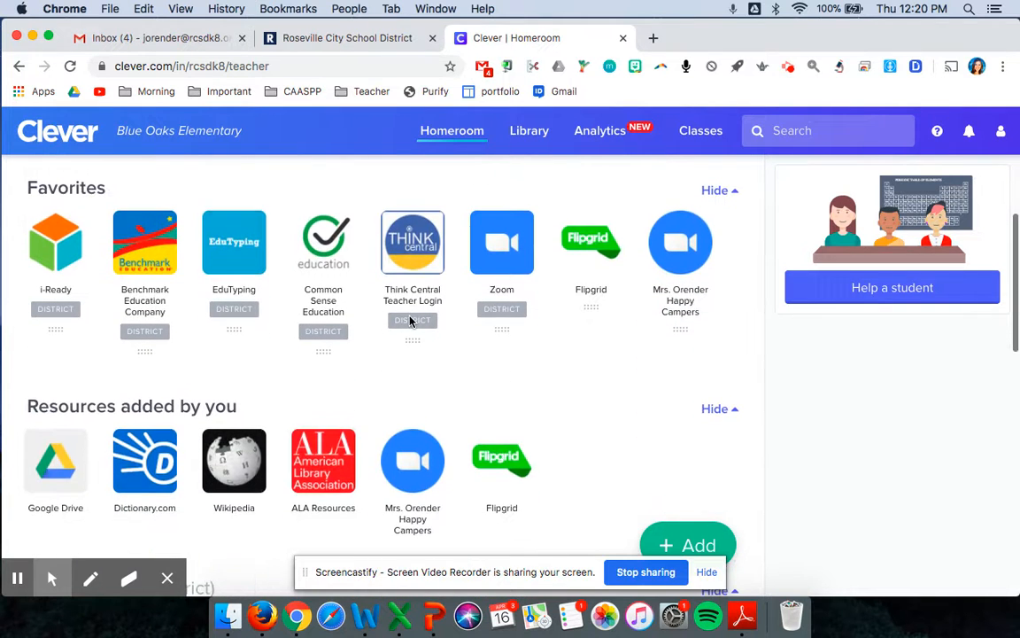
pyautogui.scroll(-3)
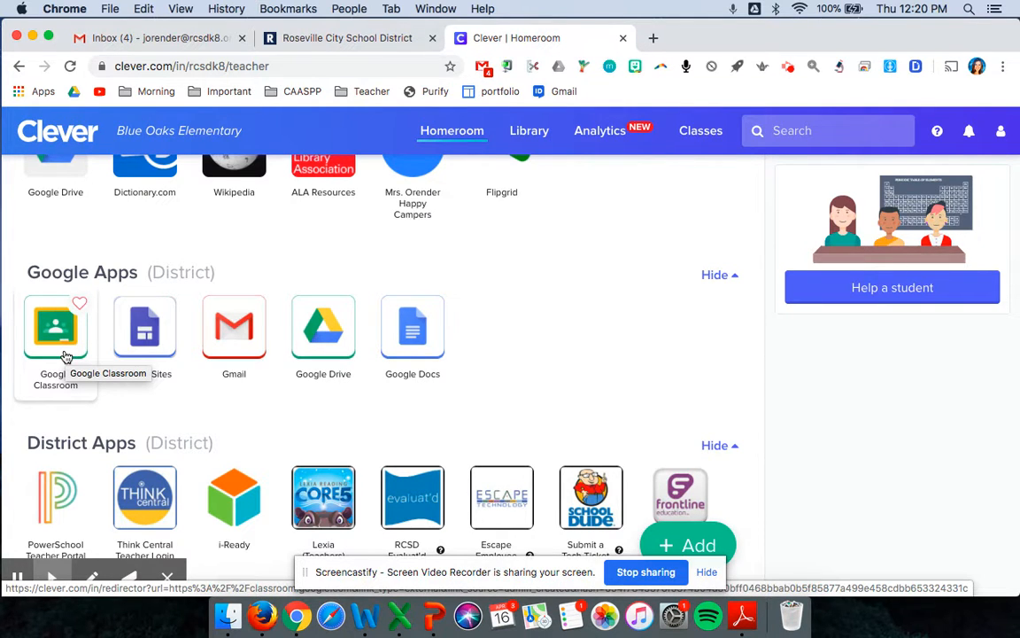
pyautogui.moveTo(57, 344)
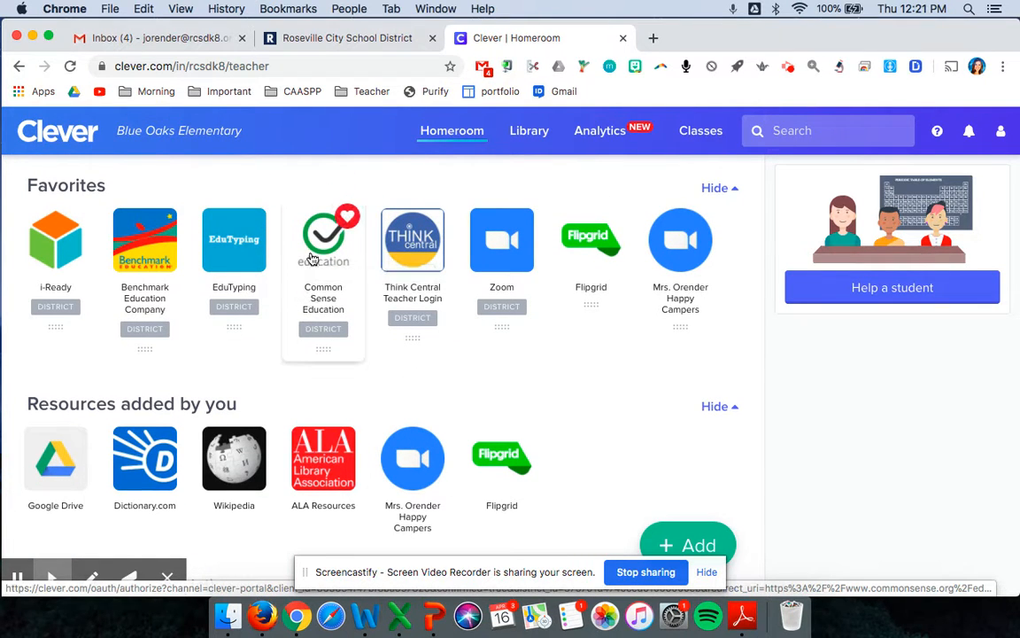
pyautogui.moveTo(351, 349)
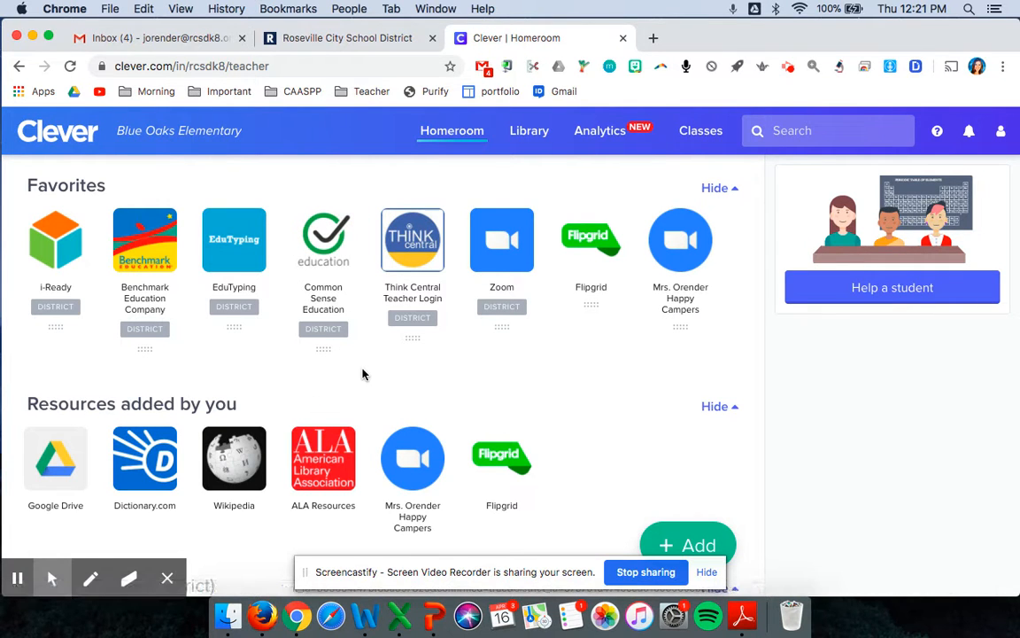
pyautogui.scroll(-3)
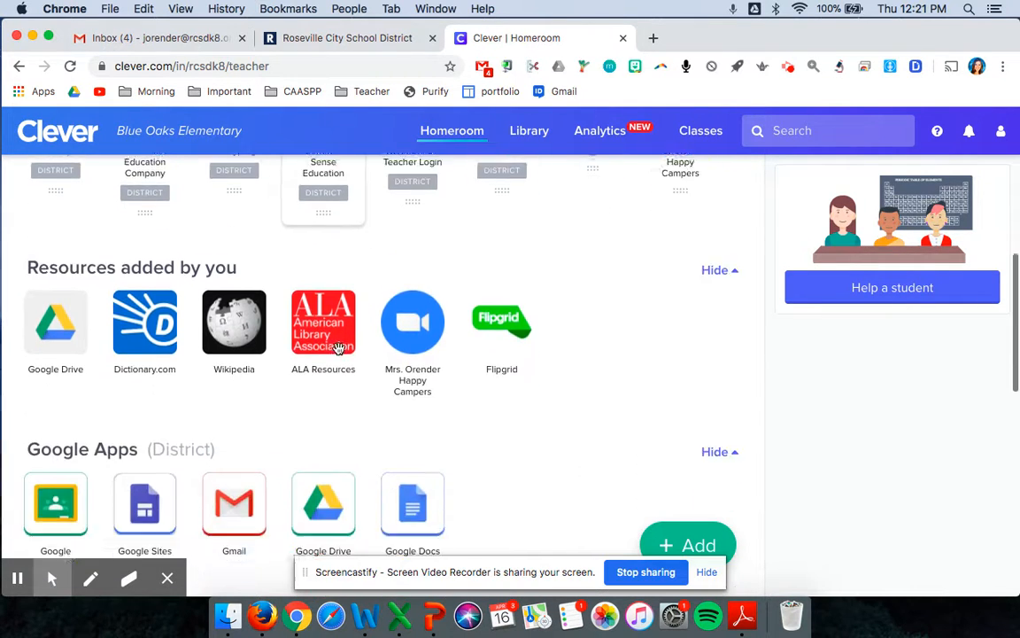
pyautogui.scroll(-3)
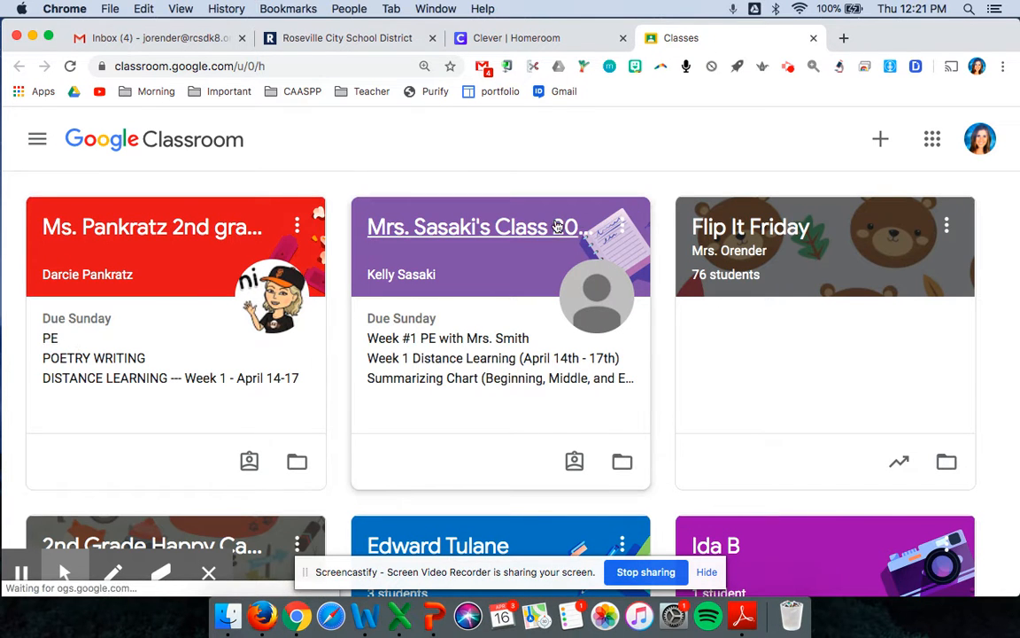
# Step: Open the '2nd Grade Happy Campers' class card and scroll through its stream of posts and Zoom meeting
pyautogui.scroll(-3)
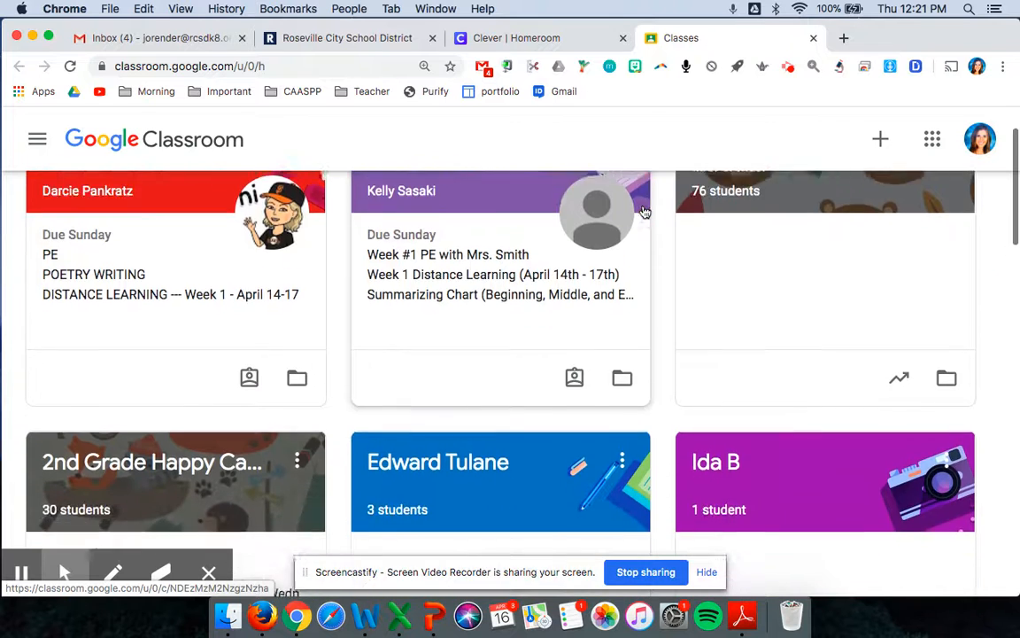
pyautogui.scroll(-3)
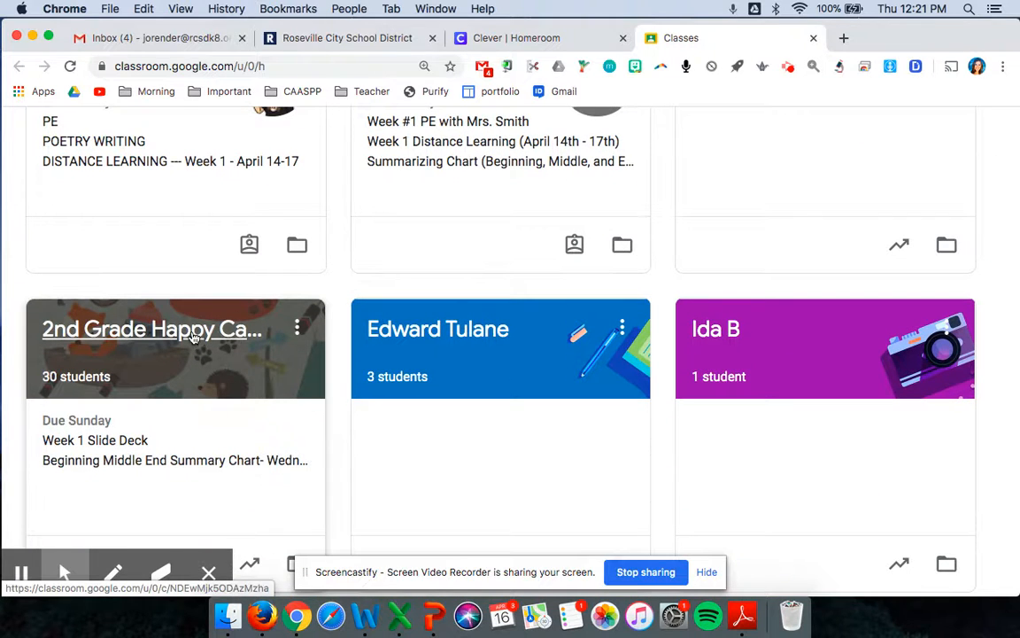
pyautogui.click(152, 329)
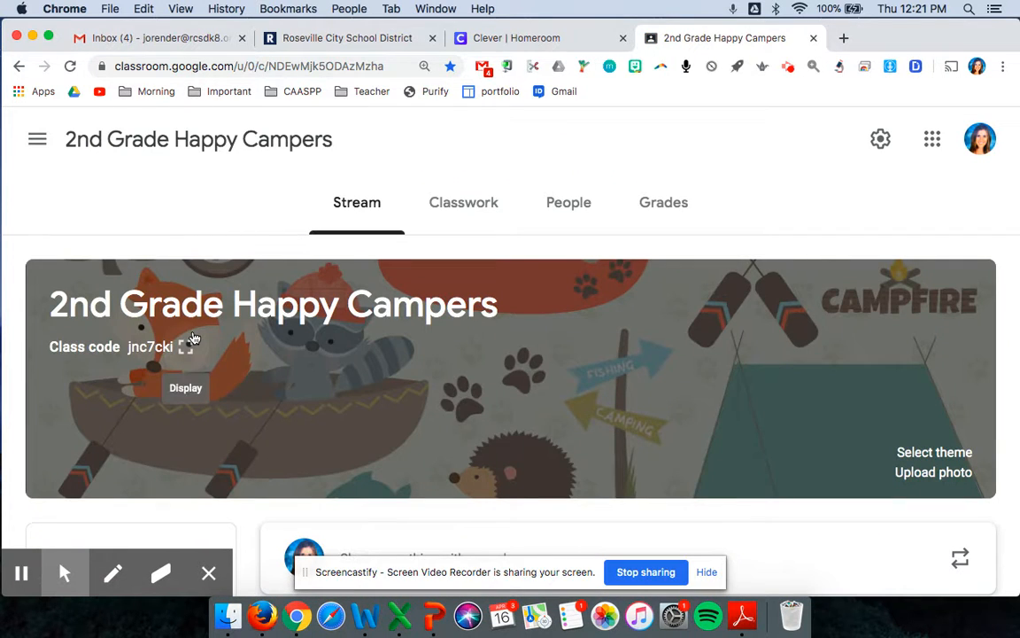
pyautogui.scroll(-3)
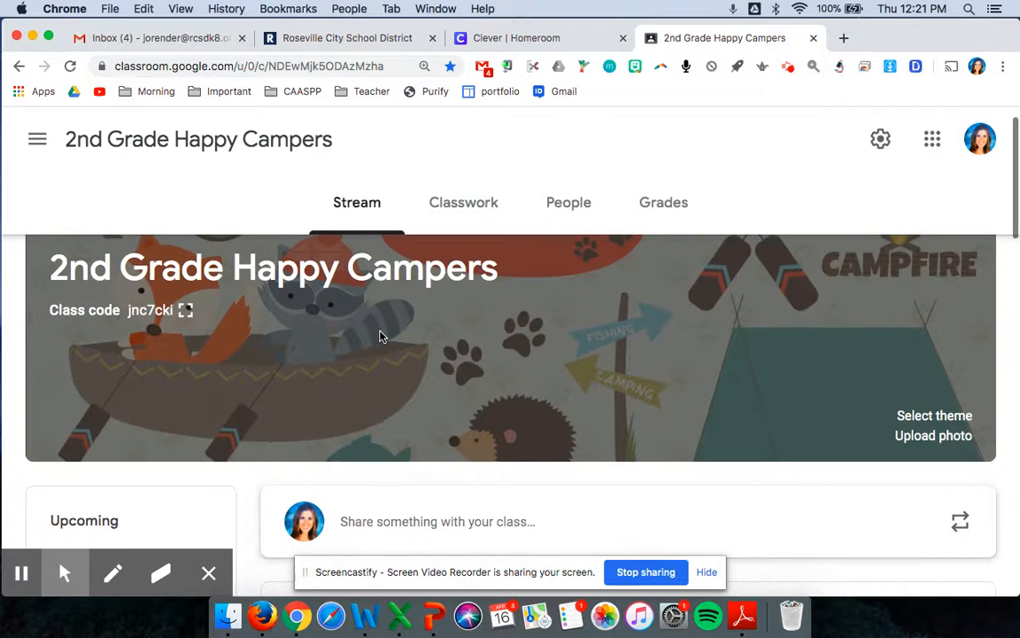
pyautogui.scroll(-3)
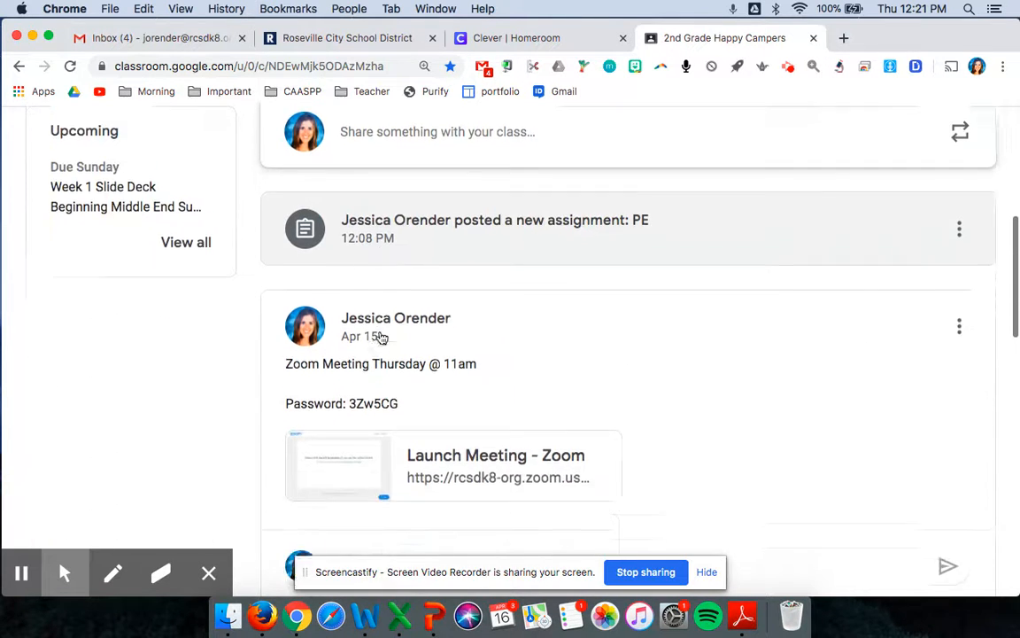
pyautogui.scroll(-3)
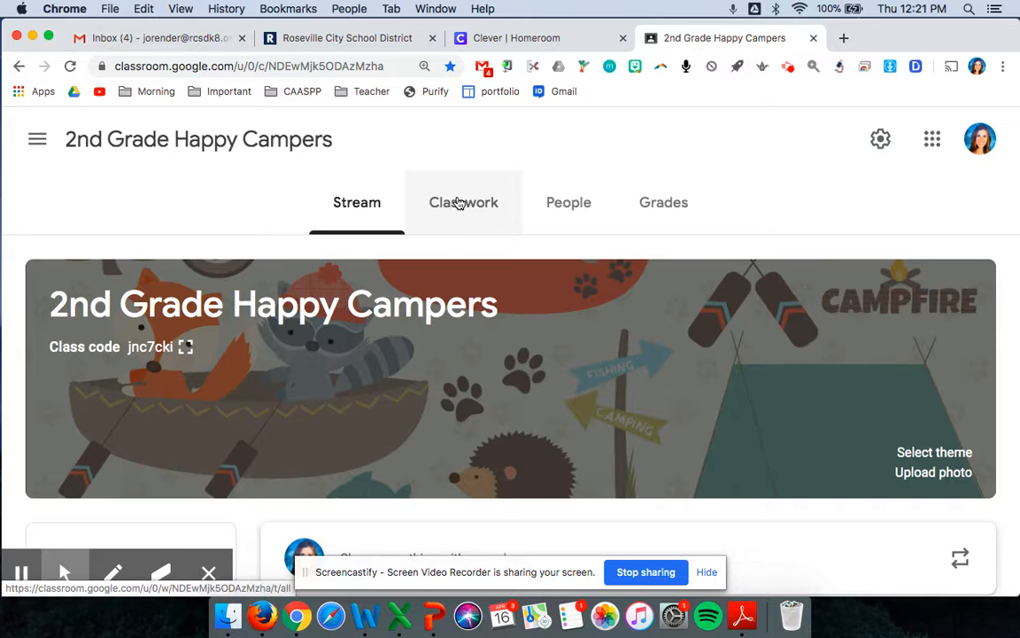
# Step: Show the Classwork page and filter it to the 'Week 1: April 14- 17' topic
pyautogui.click(462, 202)
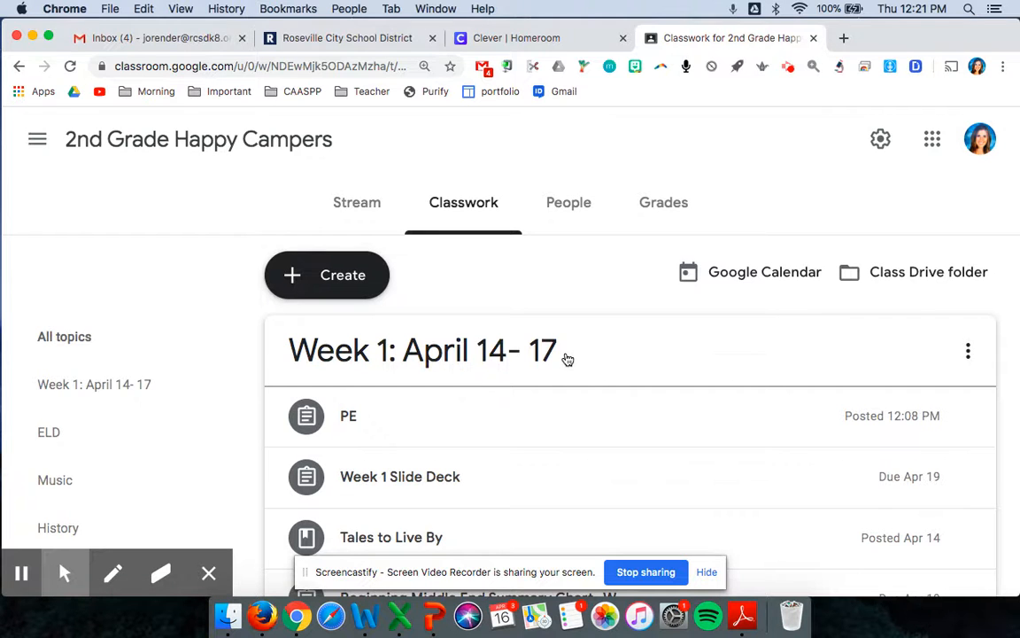
pyautogui.scroll(-3)
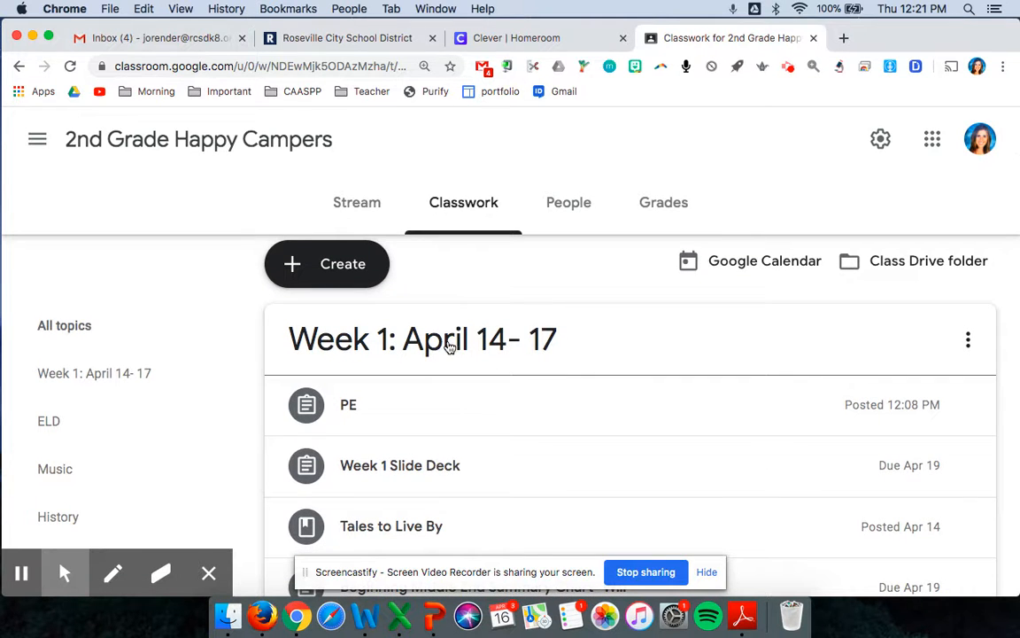
pyautogui.scroll(-3)
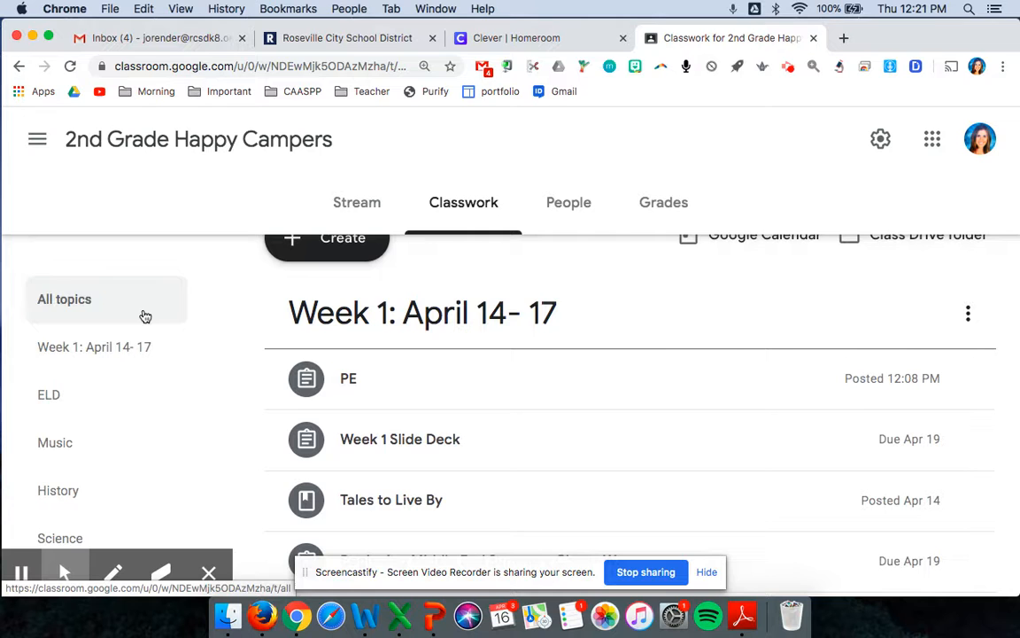
pyautogui.click(347, 379)
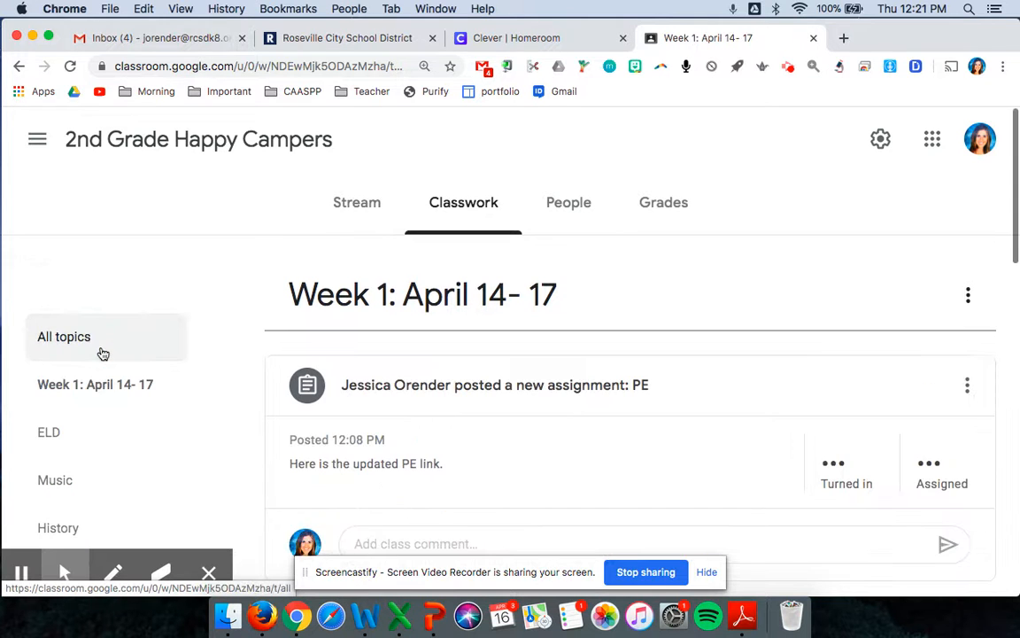
# Step: Scroll down past the Tales to Live By and summary chart posts to the Poetry Slide Deck assignment
pyautogui.scroll(-3)
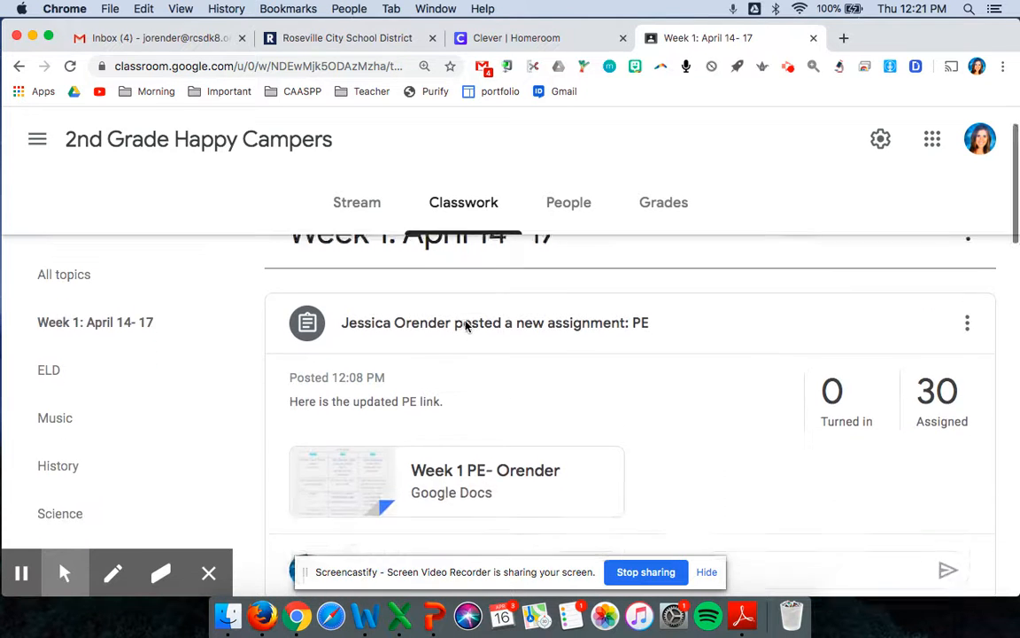
pyautogui.scroll(-3)
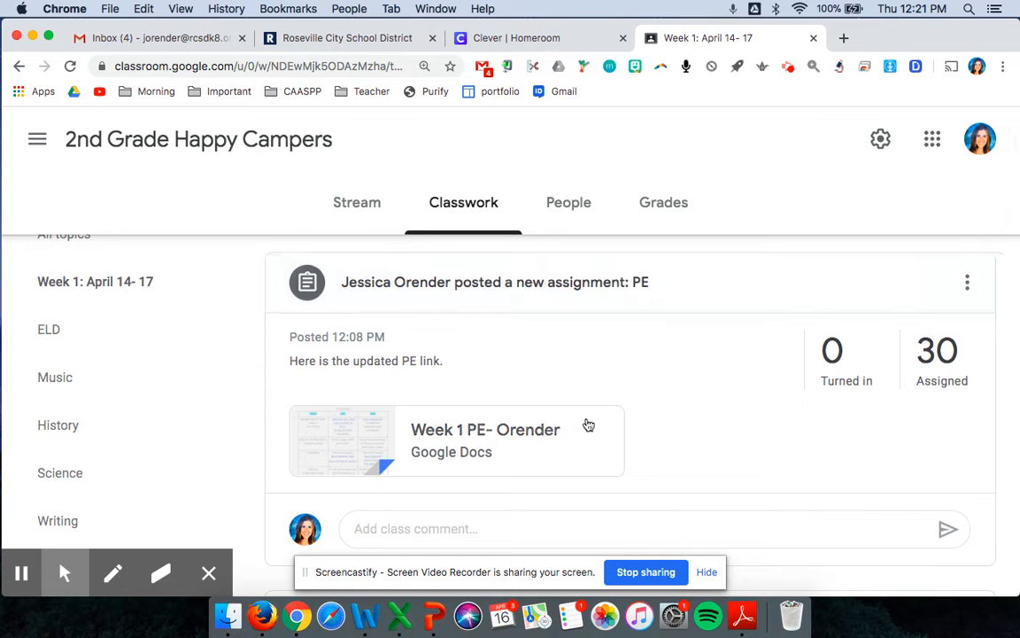
pyautogui.scroll(-3)
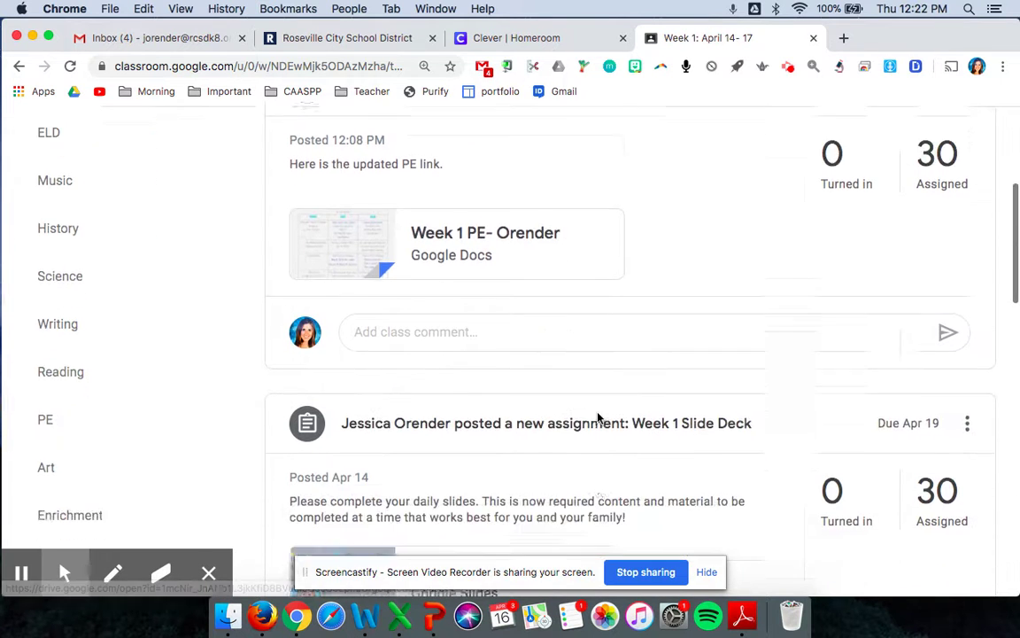
pyautogui.scroll(-3)
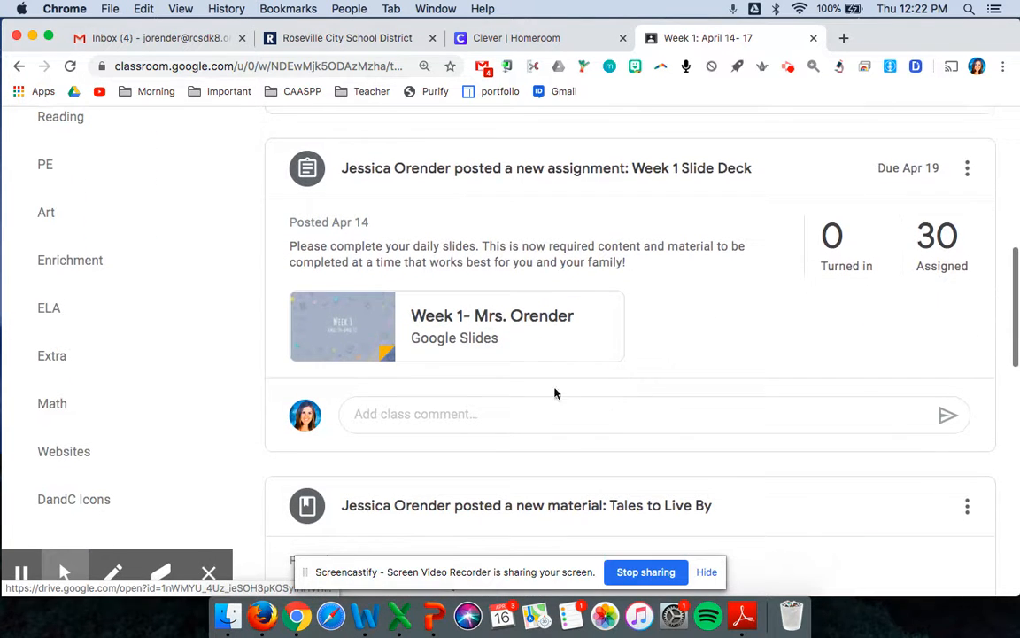
pyautogui.scroll(-3)
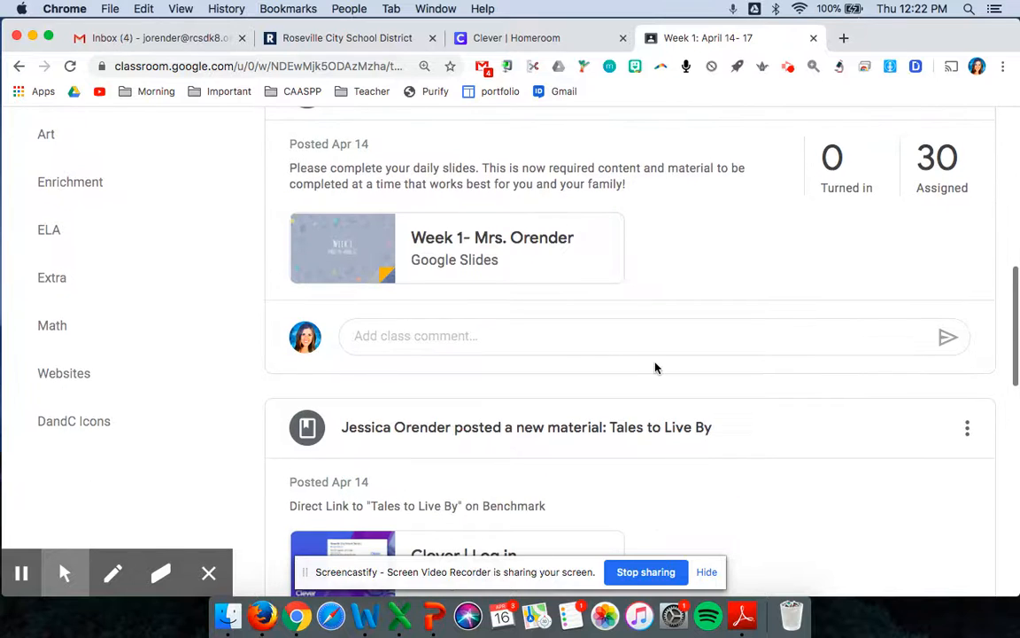
pyautogui.scroll(-3)
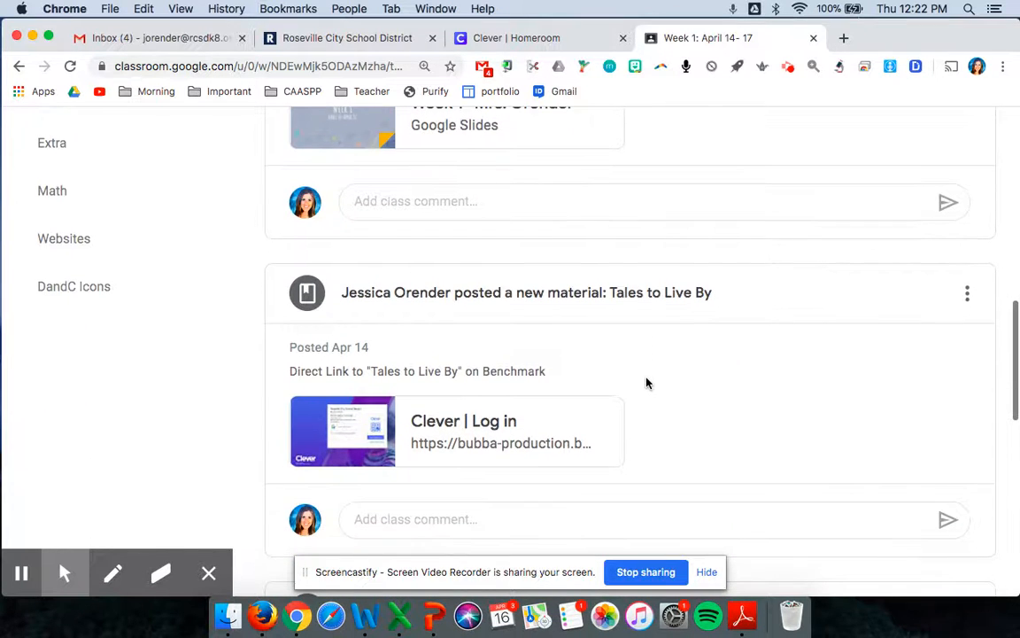
pyautogui.moveTo(627, 404)
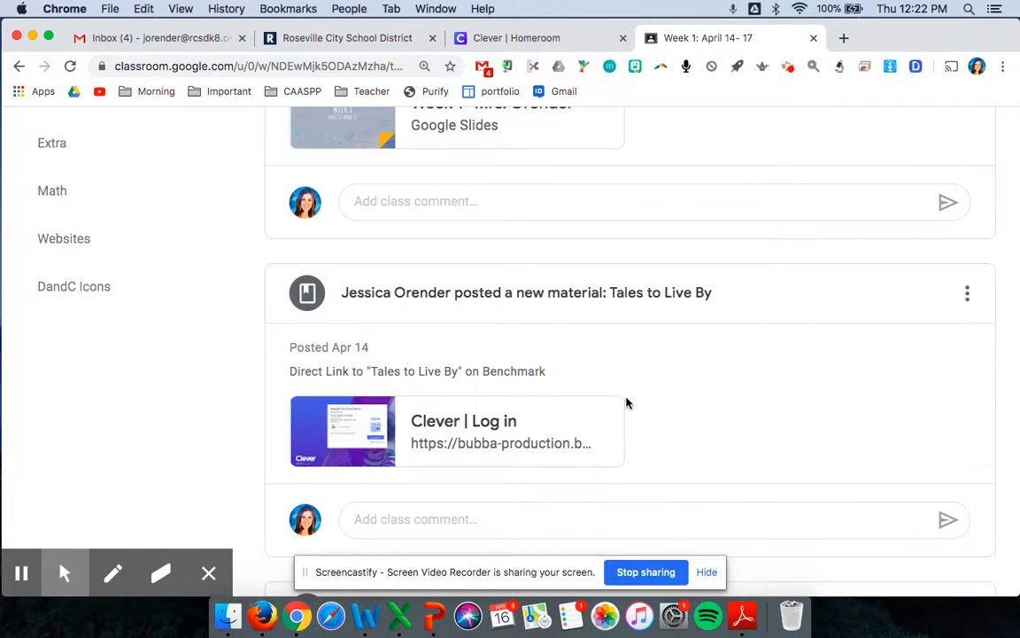
pyautogui.scroll(-3)
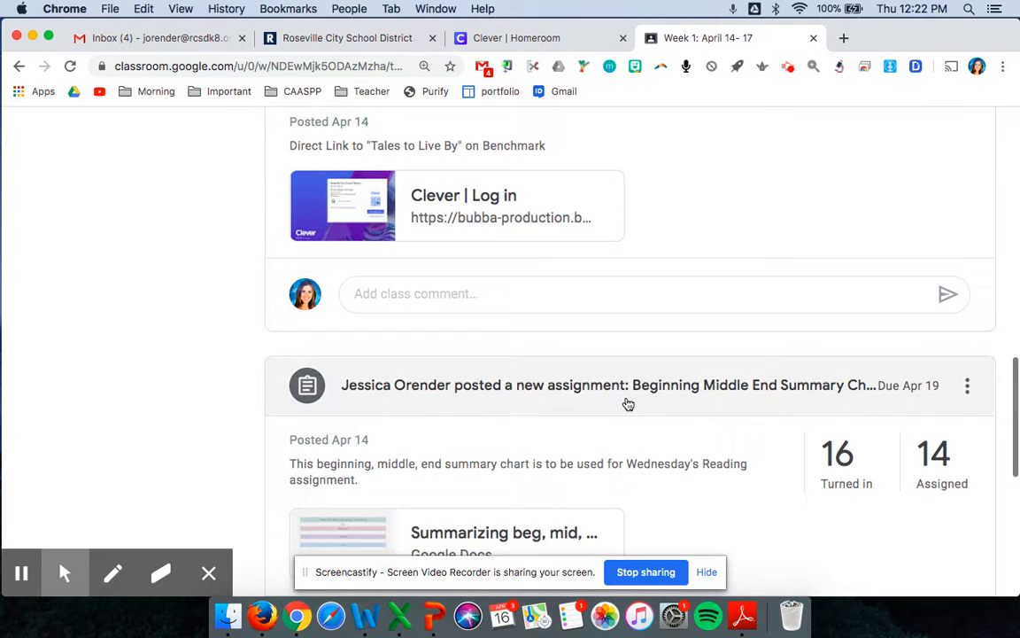
pyautogui.scroll(-3)
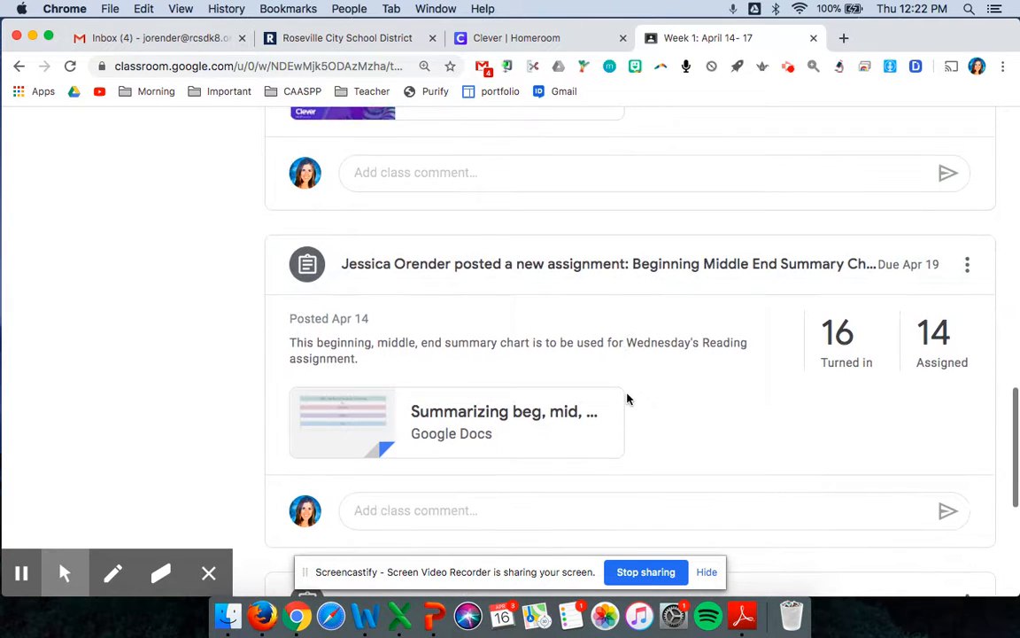
pyautogui.scroll(-3)
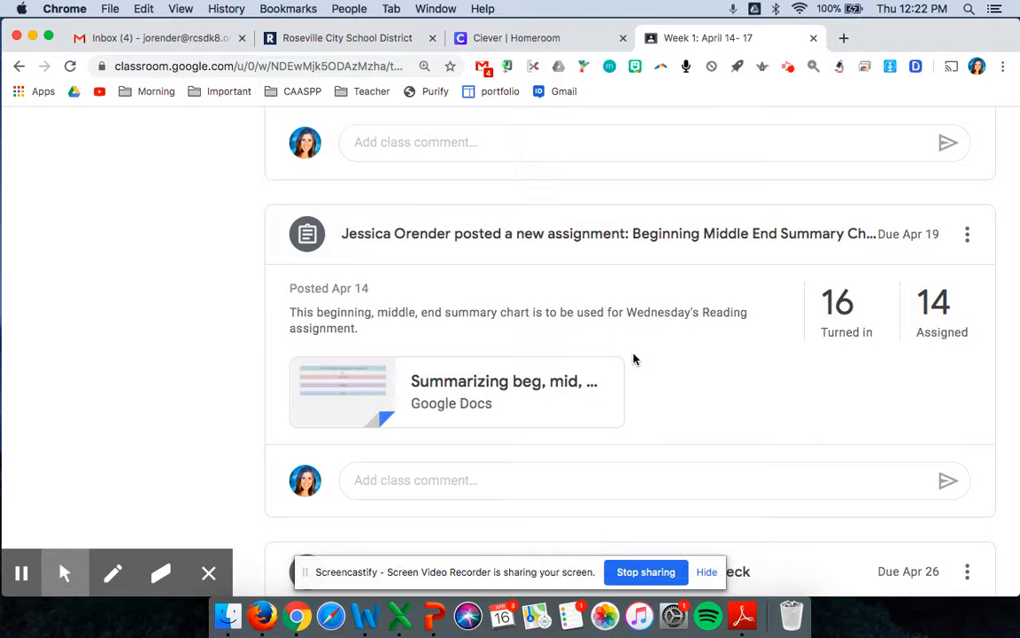
pyautogui.scroll(-3)
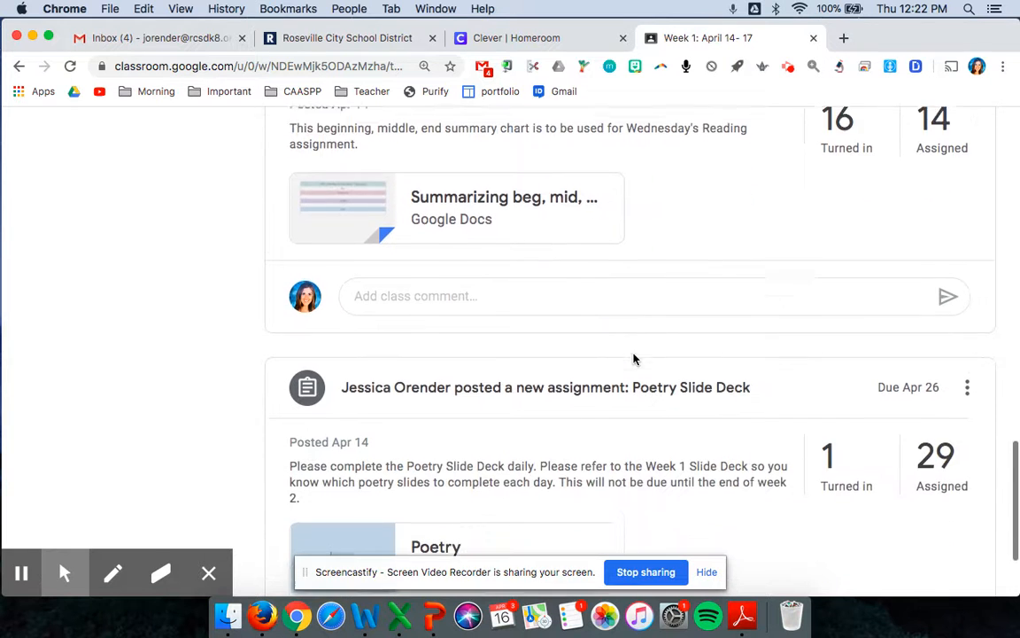
pyautogui.scroll(-3)
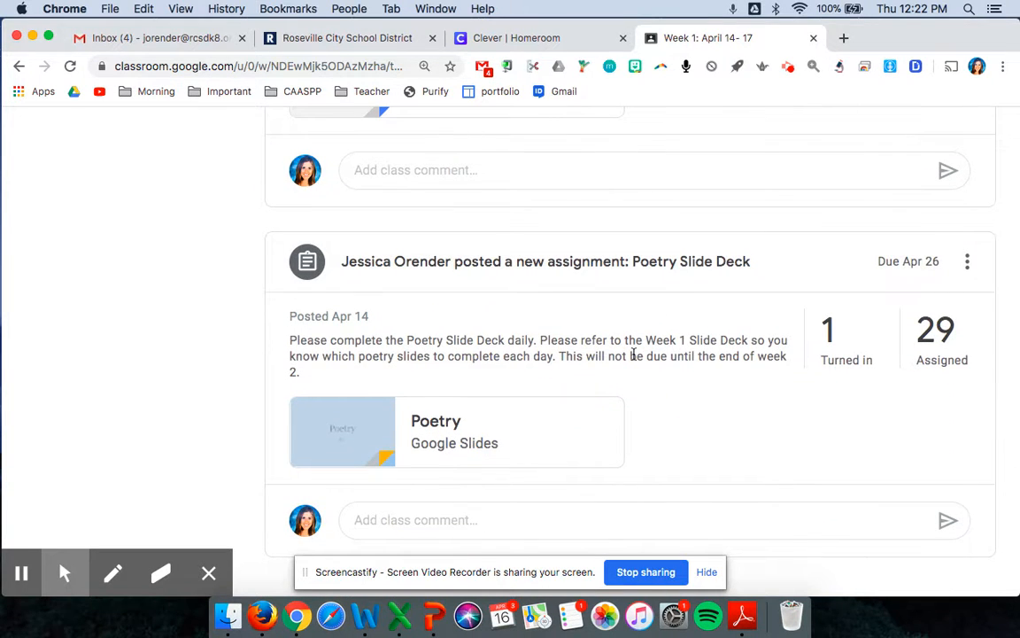
pyautogui.moveTo(749, 38)
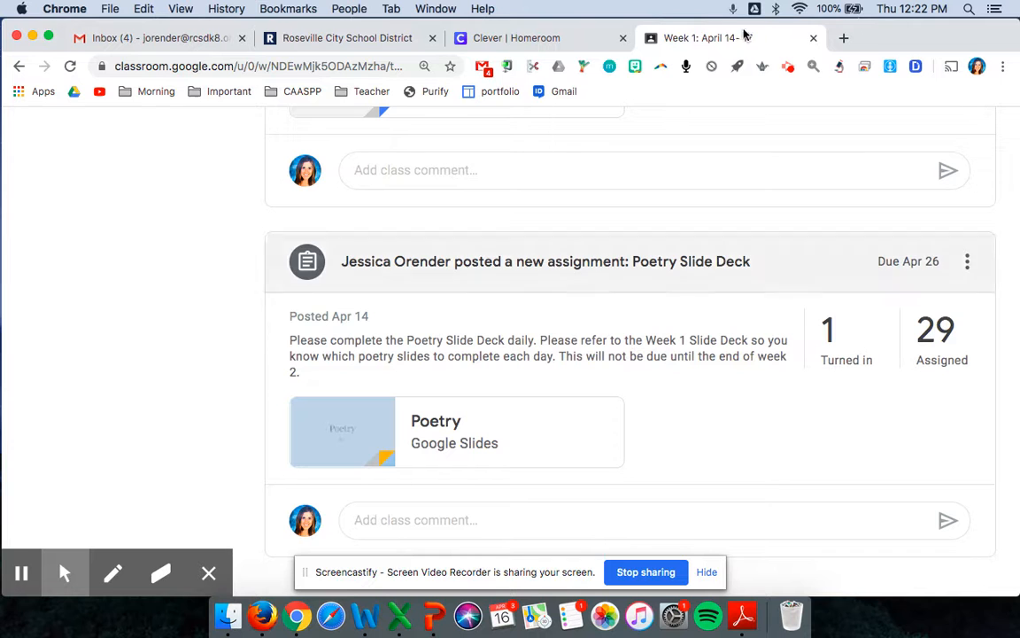
pyautogui.scroll(-3)
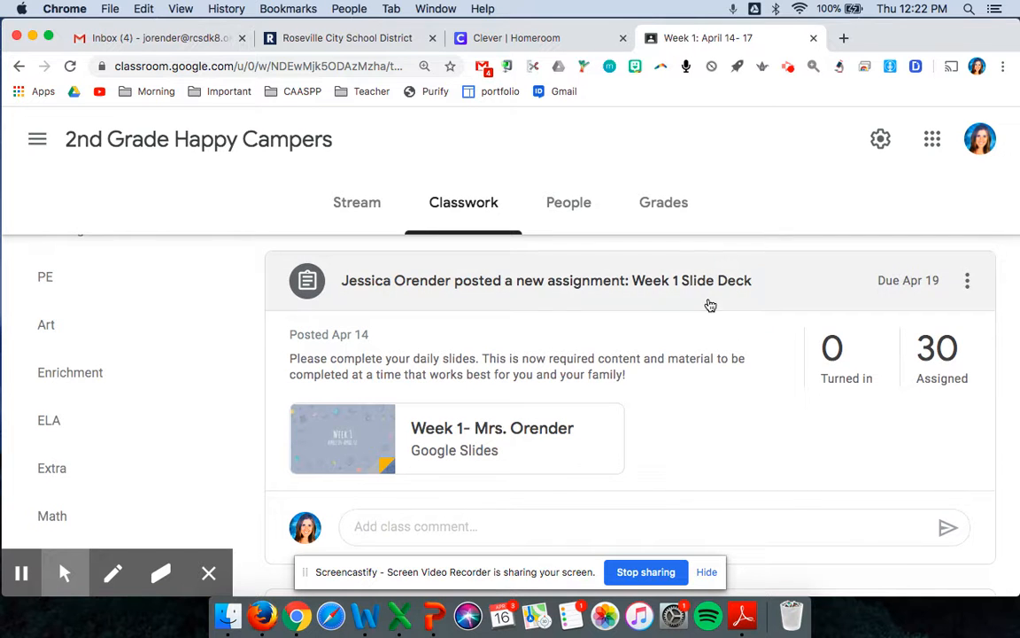
# Step: Open the 'Week 1- Mrs. Orender' Google Slides attachment from the Week 1 Slide Deck assignment
pyautogui.click(531, 445)
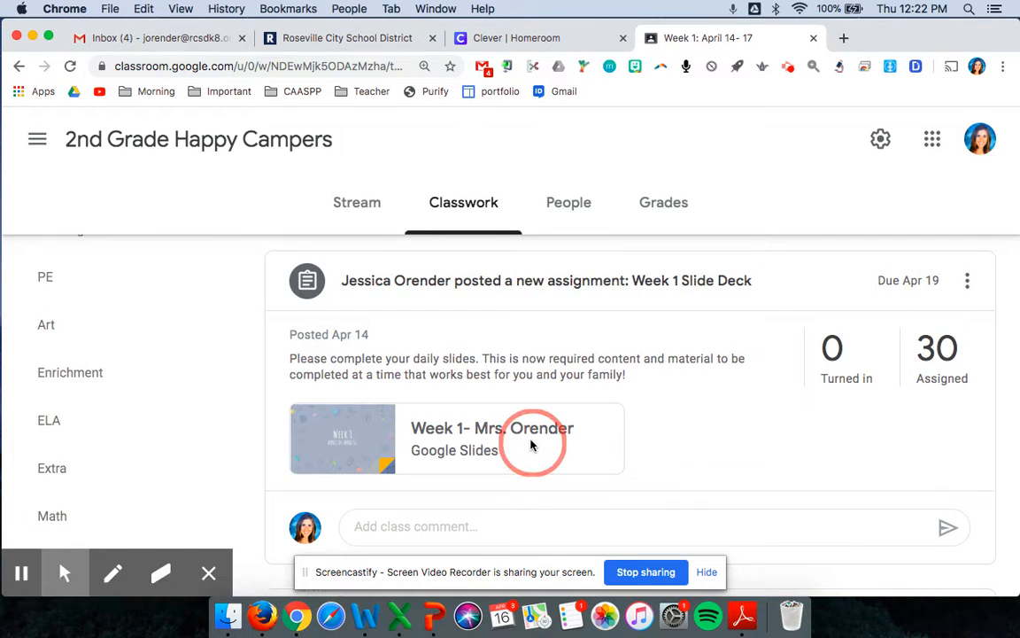
pyautogui.click(531, 446)
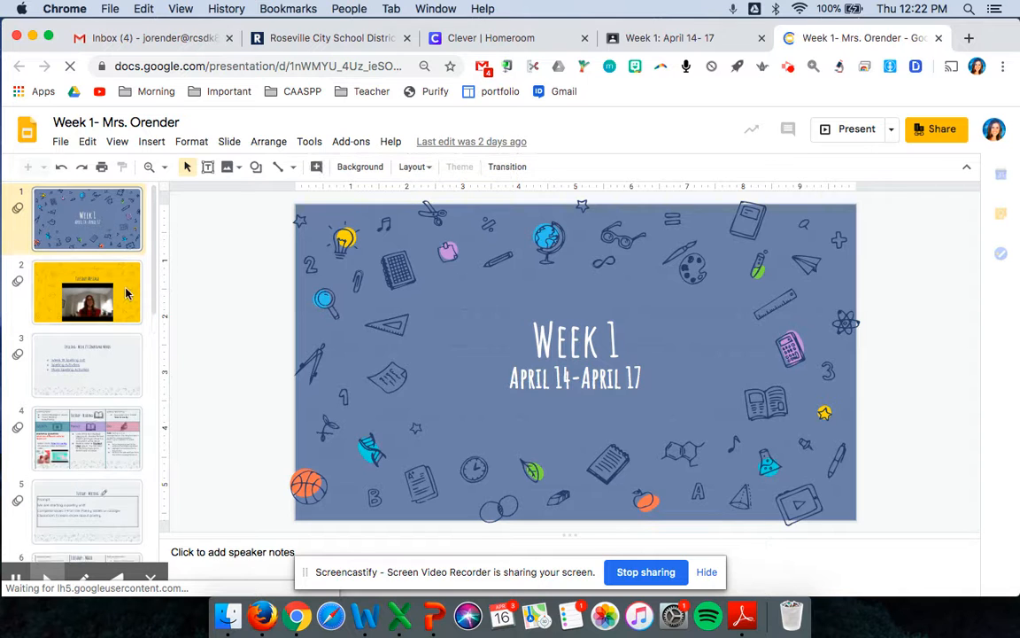
# Step: View slides 2-4: Tuesday Message, Spelling compound words, and Tuesday Reading
pyautogui.click(86, 292)
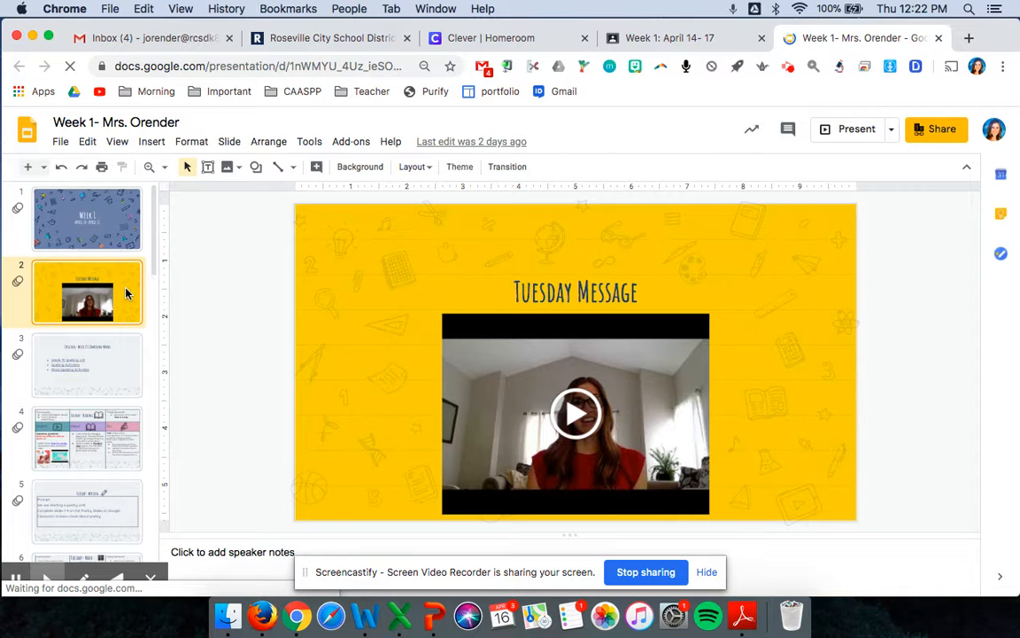
pyautogui.click(85, 364)
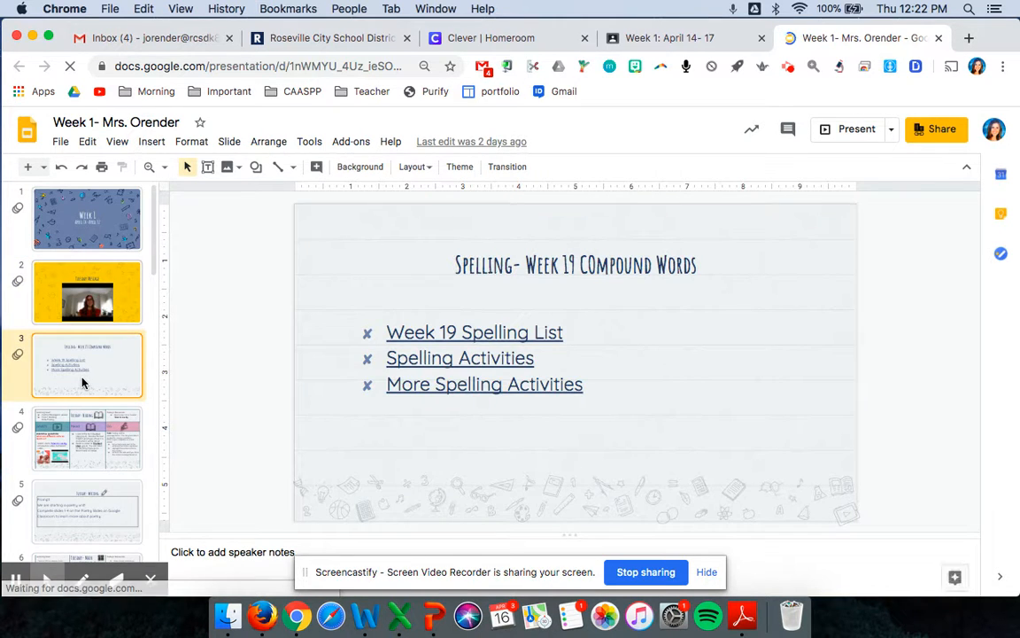
pyautogui.click(87, 451)
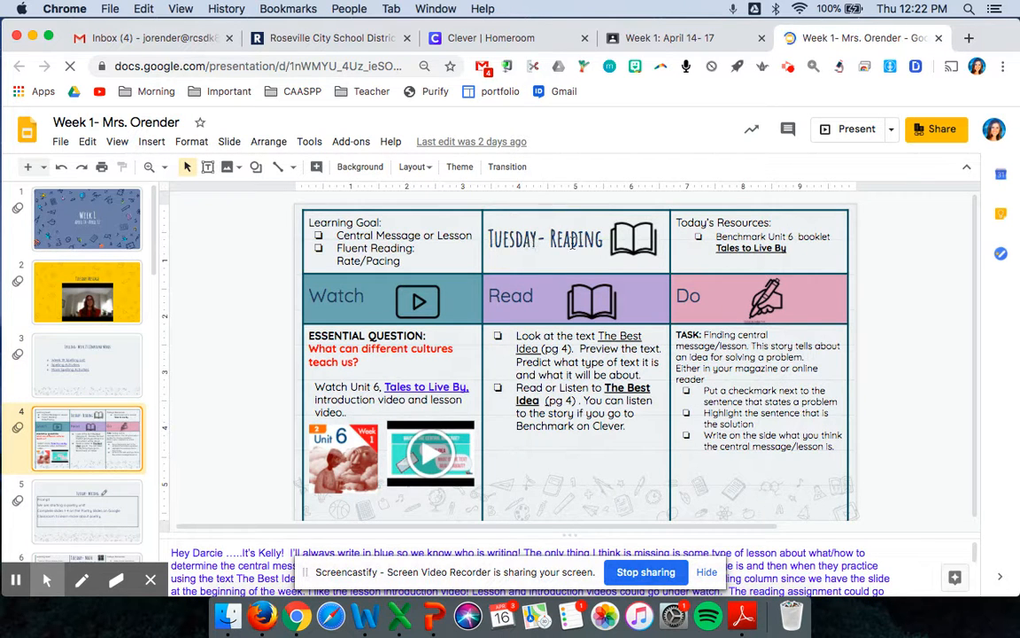
pyautogui.moveTo(358, 297)
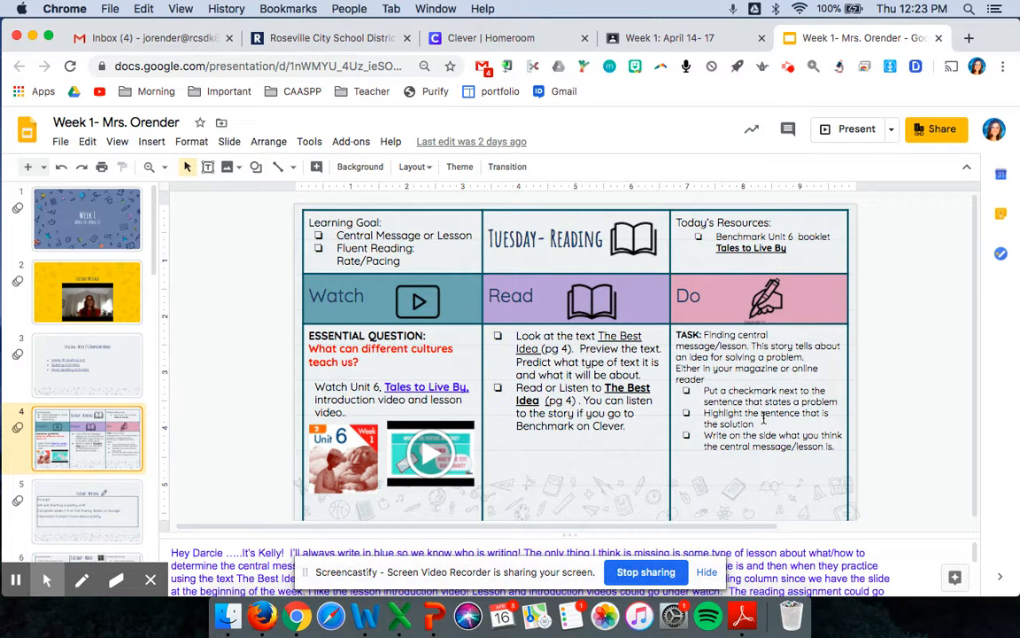
pyautogui.moveTo(721, 436)
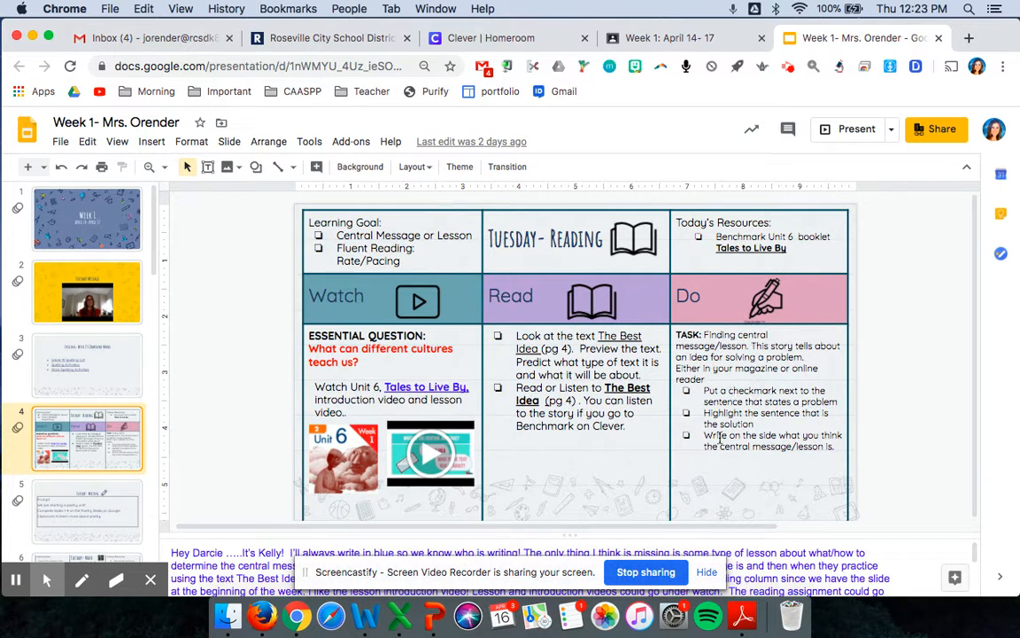
# Step: Advance to slide 5, Tuesday Writing, with its poetry unit prompt
pyautogui.scroll(-3)
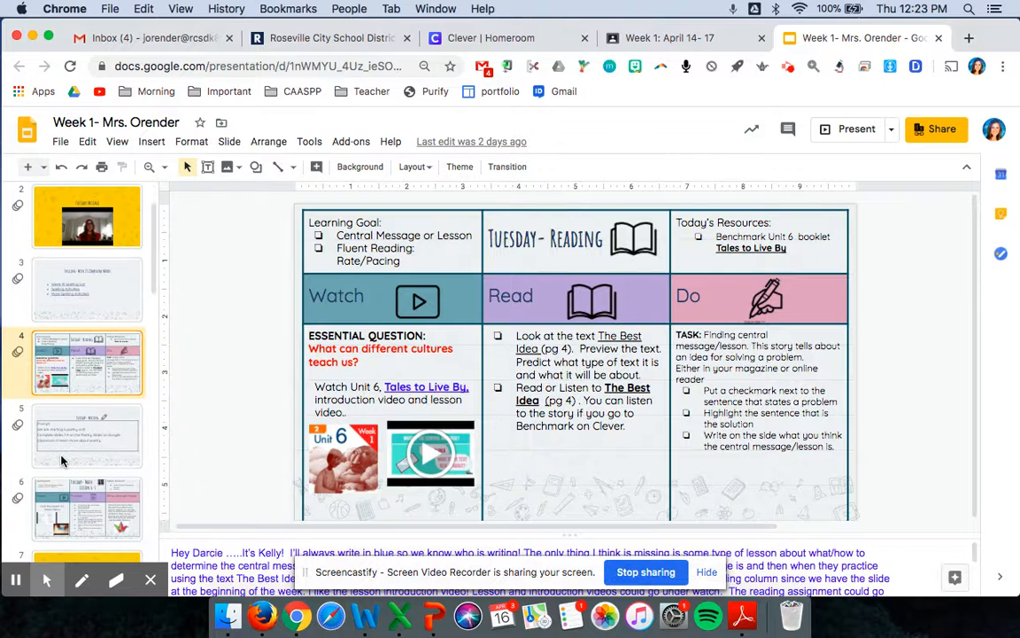
pyautogui.click(85, 432)
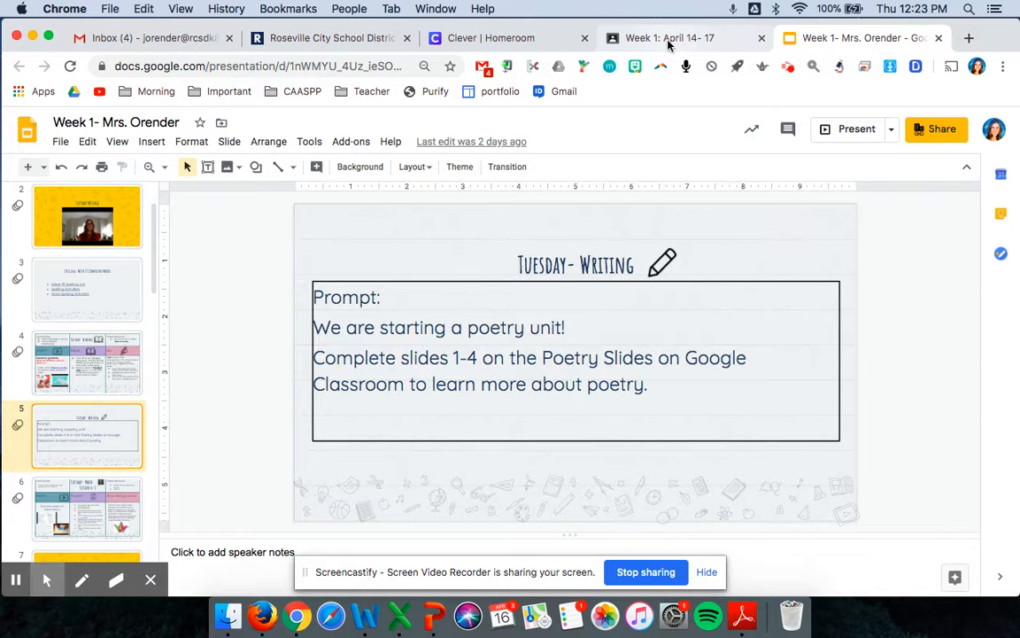
# Step: Return to the Classroom classwork tab and open the Poetry attachment of the Poetry Slide Deck assignment
pyautogui.click(669, 39)
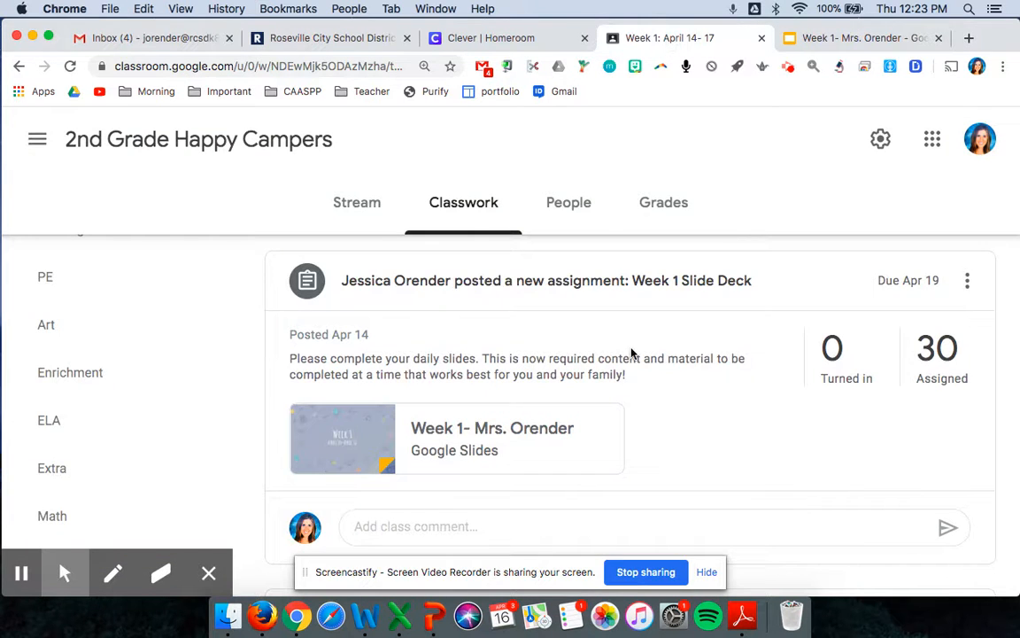
pyautogui.scroll(-3)
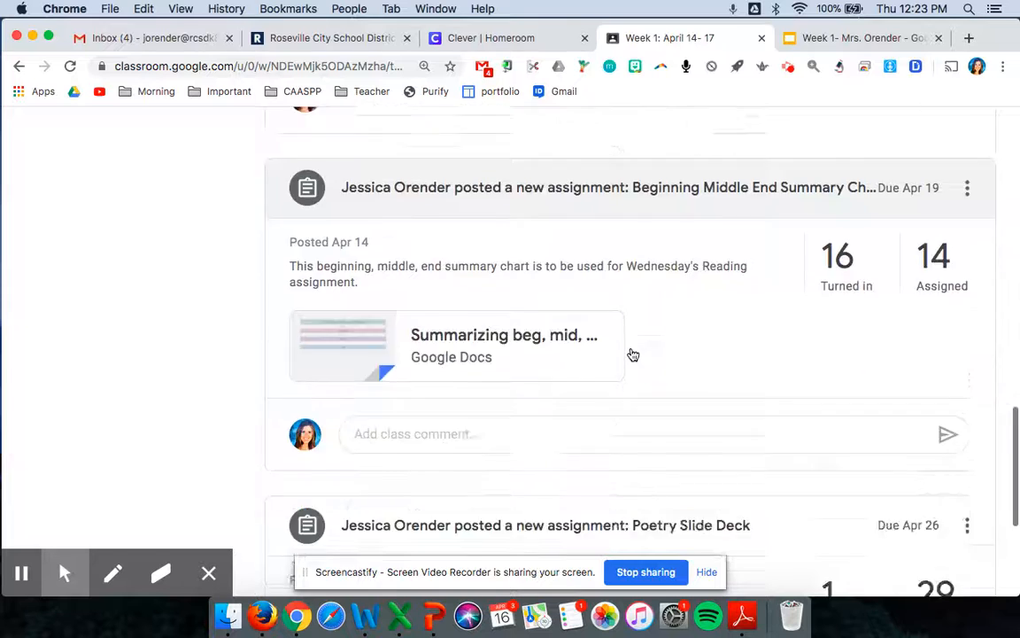
pyautogui.scroll(-3)
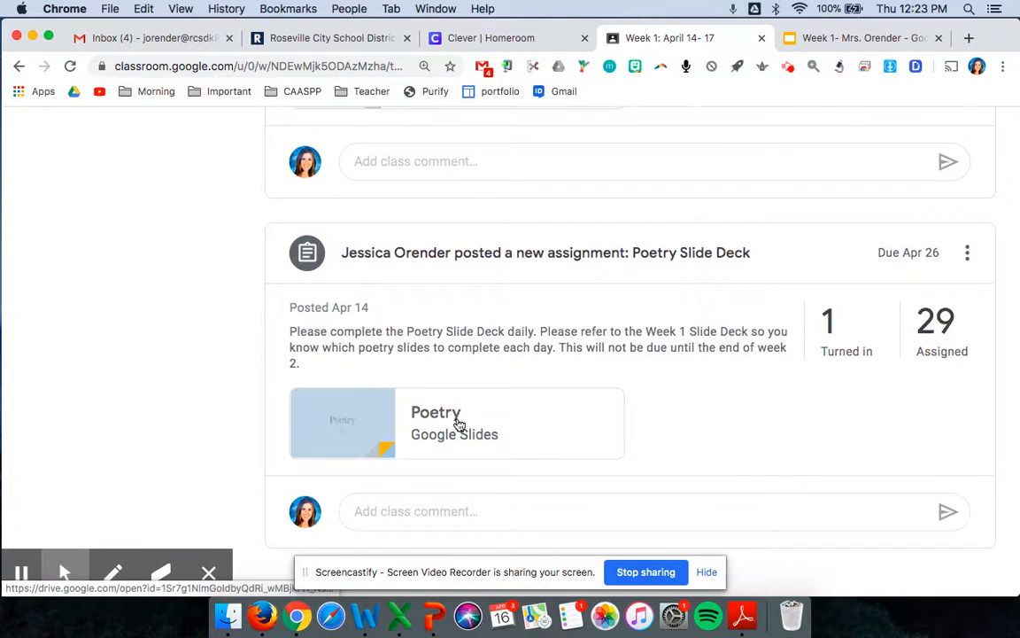
pyautogui.click(453, 421)
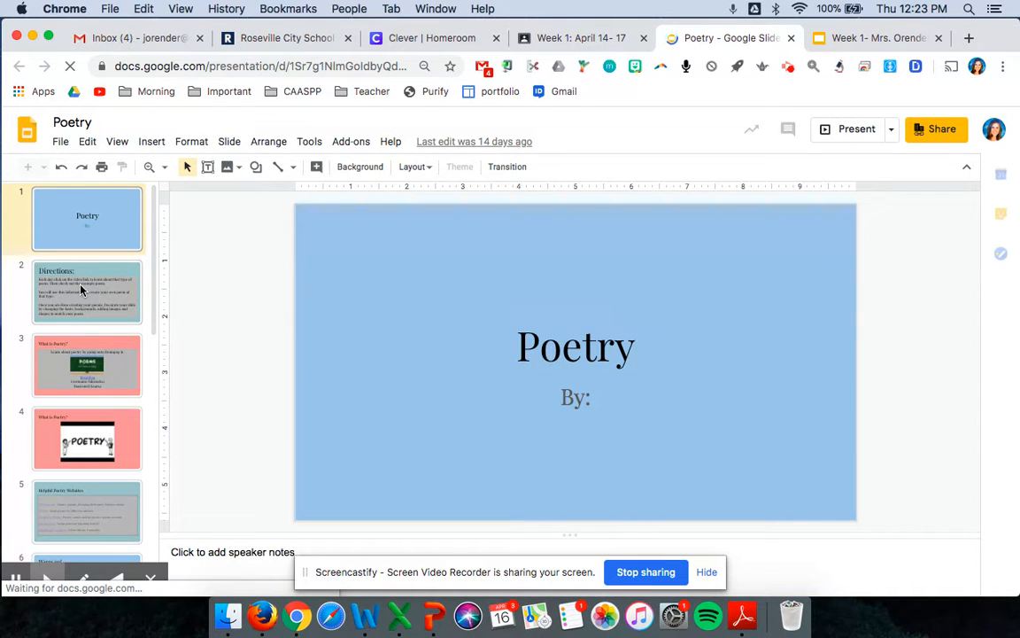
# Step: View the Poetry deck's Directions, What is Poetry BrainPop and video slides, then switch back to the Week 1 deck
pyautogui.click(87, 292)
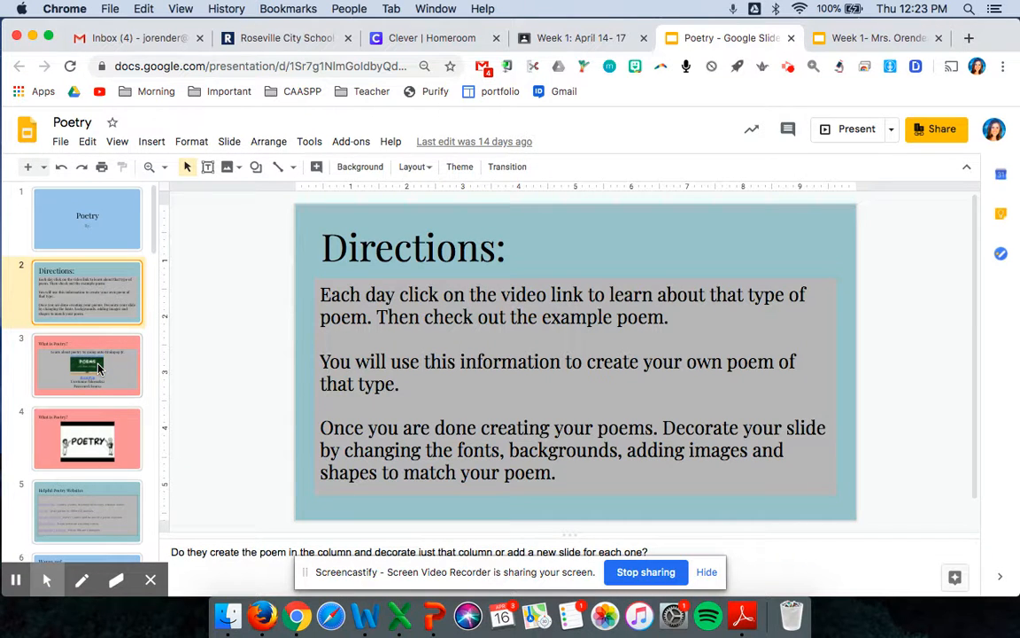
pyautogui.click(87, 364)
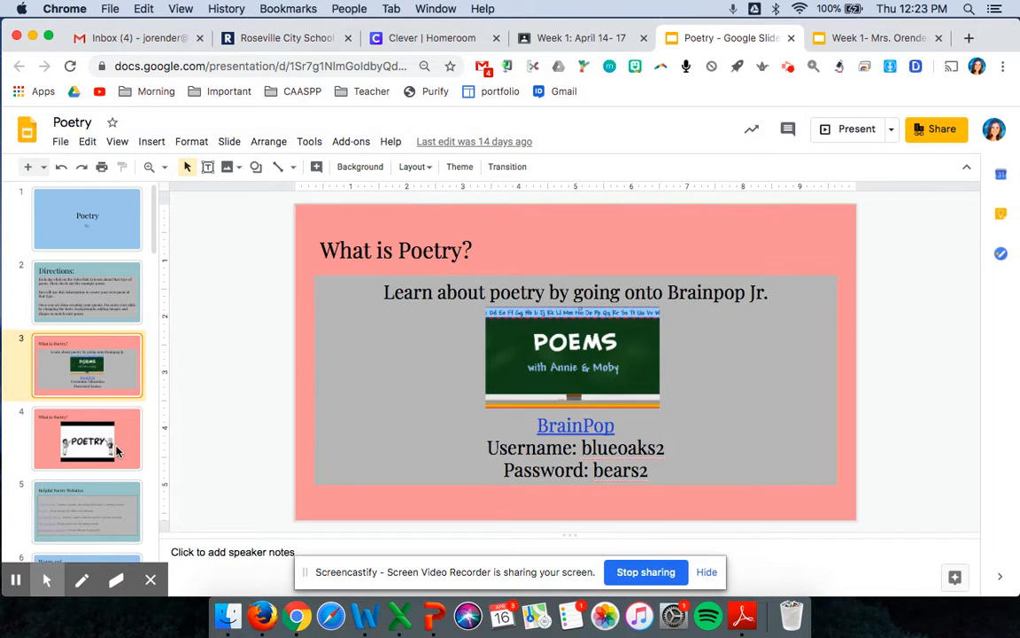
pyautogui.click(87, 439)
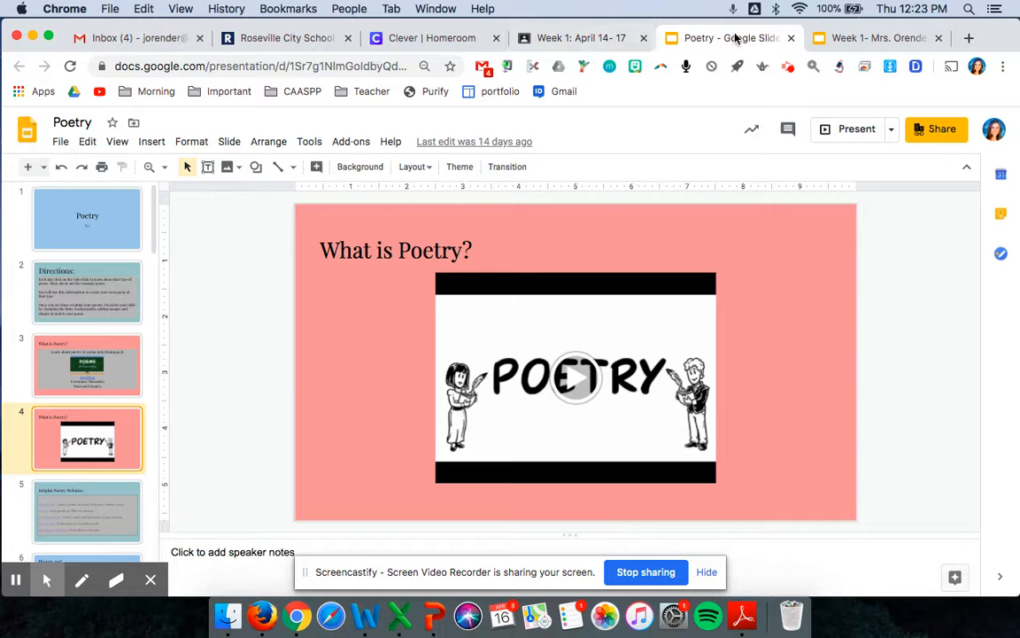
pyautogui.click(877, 39)
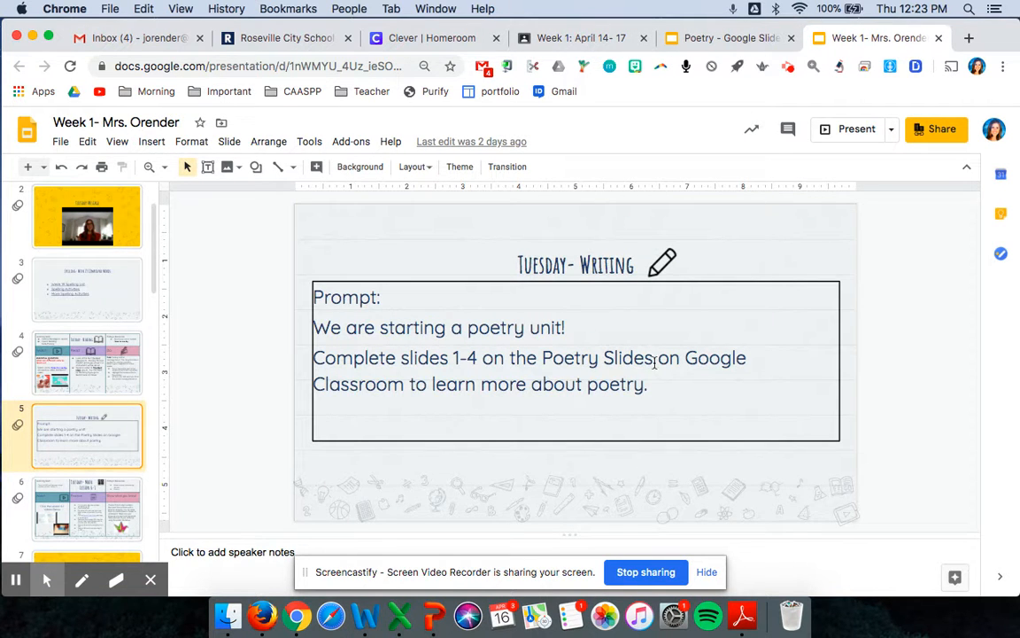
pyautogui.moveTo(78, 506)
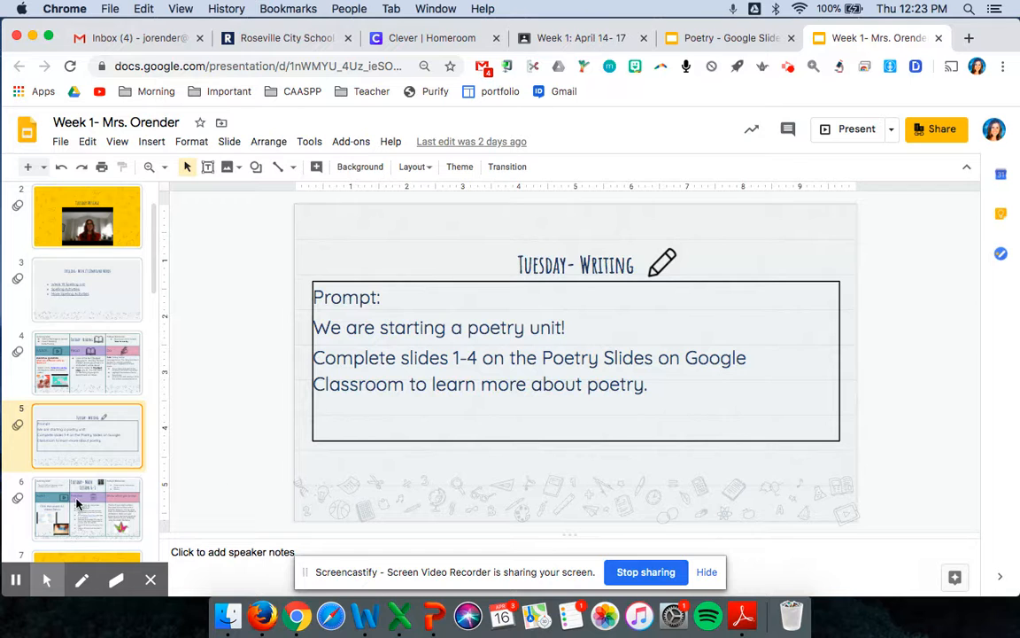
# Step: View the Tuesday Math Lesson 6-1 slide and its Padlet task, then return to the Week 1 deck
pyautogui.click(85, 507)
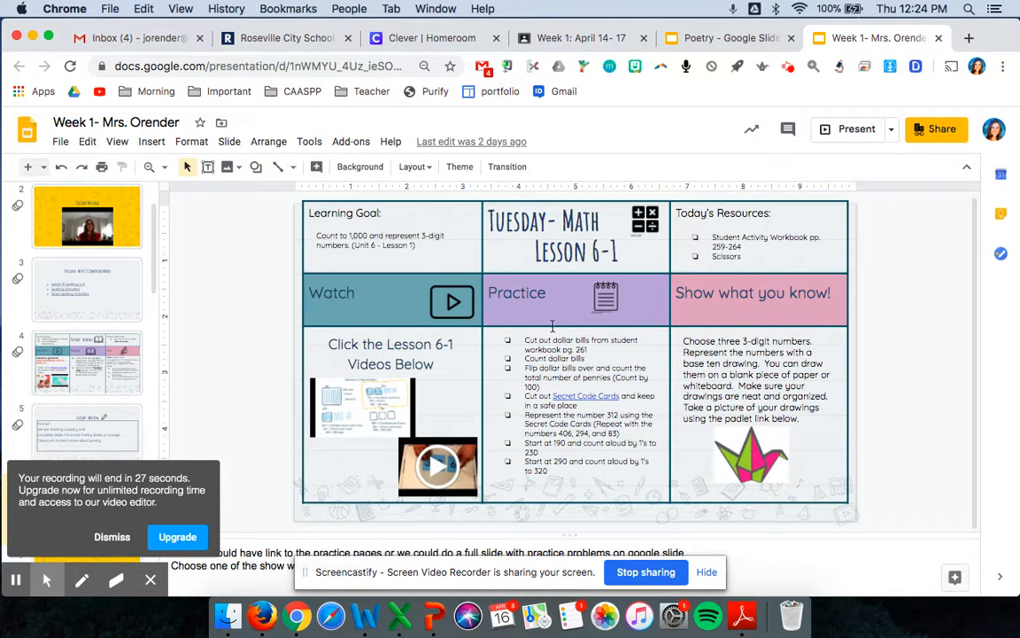
pyautogui.moveTo(564, 375)
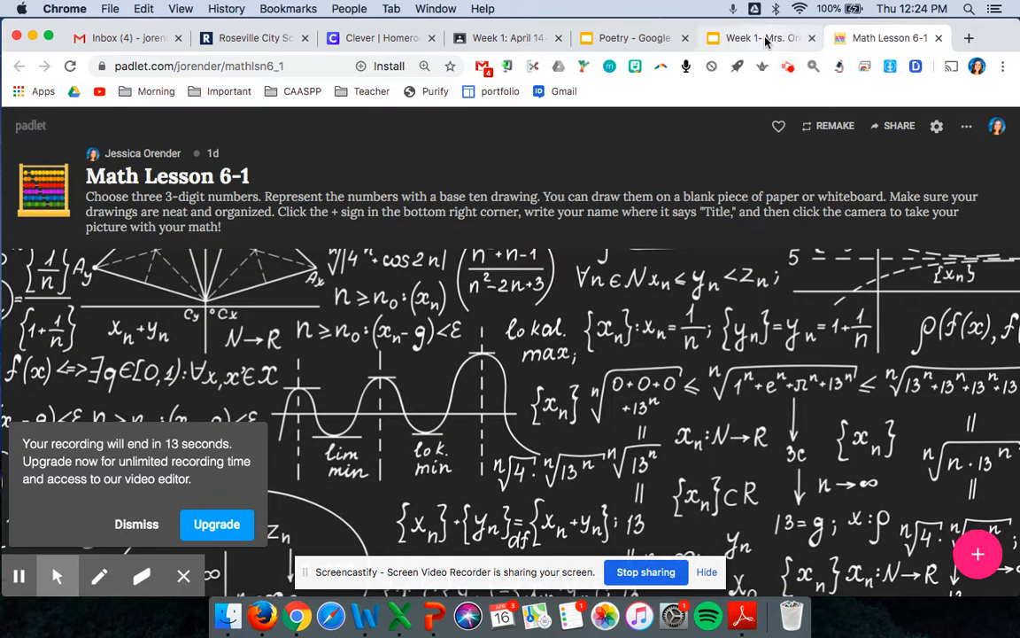
pyautogui.click(758, 37)
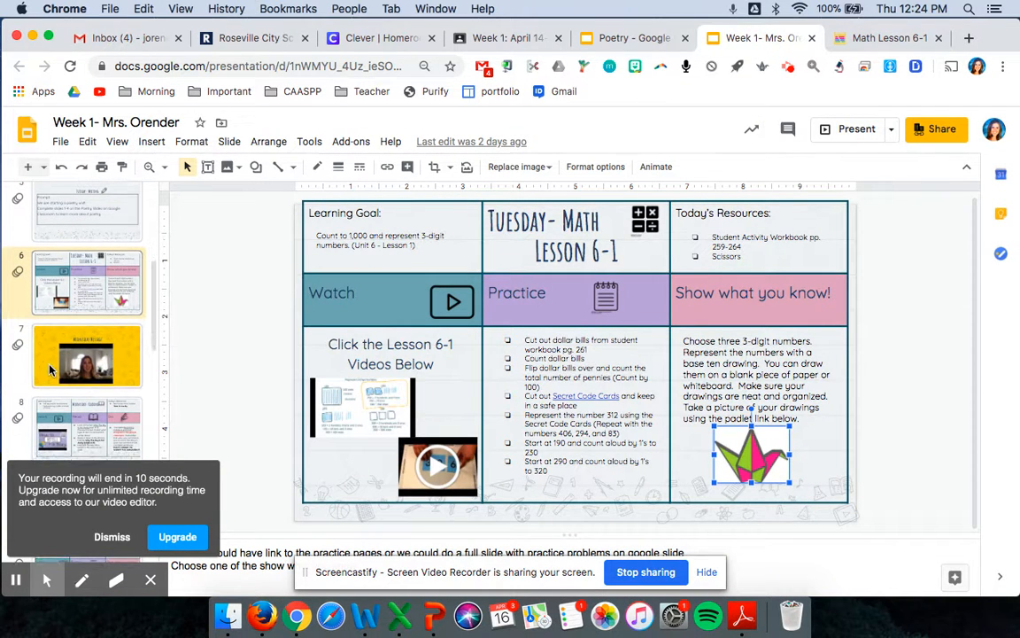
# Step: Move through the Wednesday Message slide to the Wednesday Reading lesson slide
pyautogui.click(86, 354)
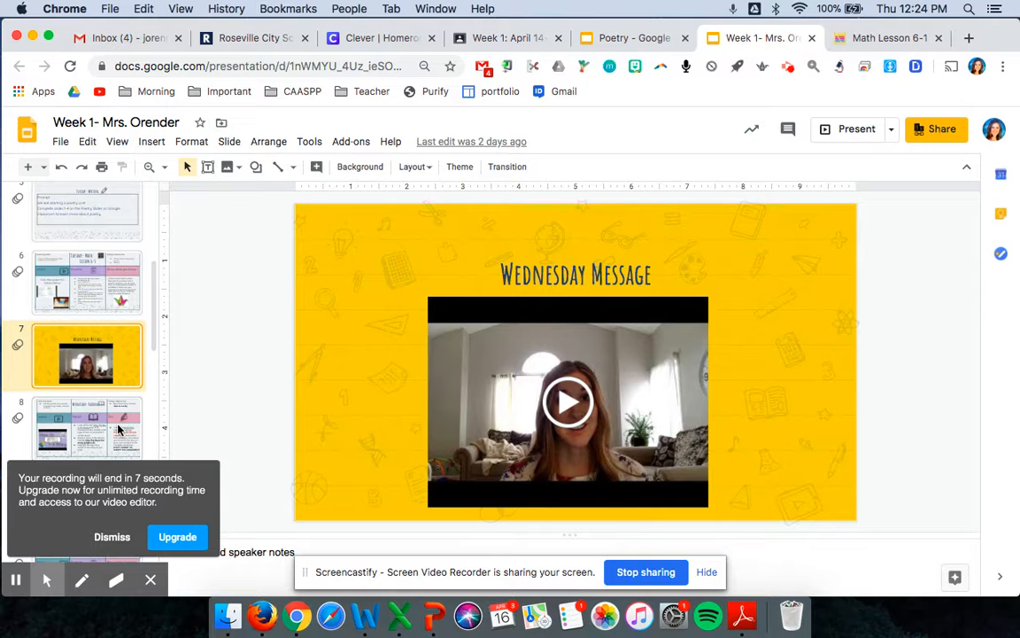
pyautogui.click(87, 430)
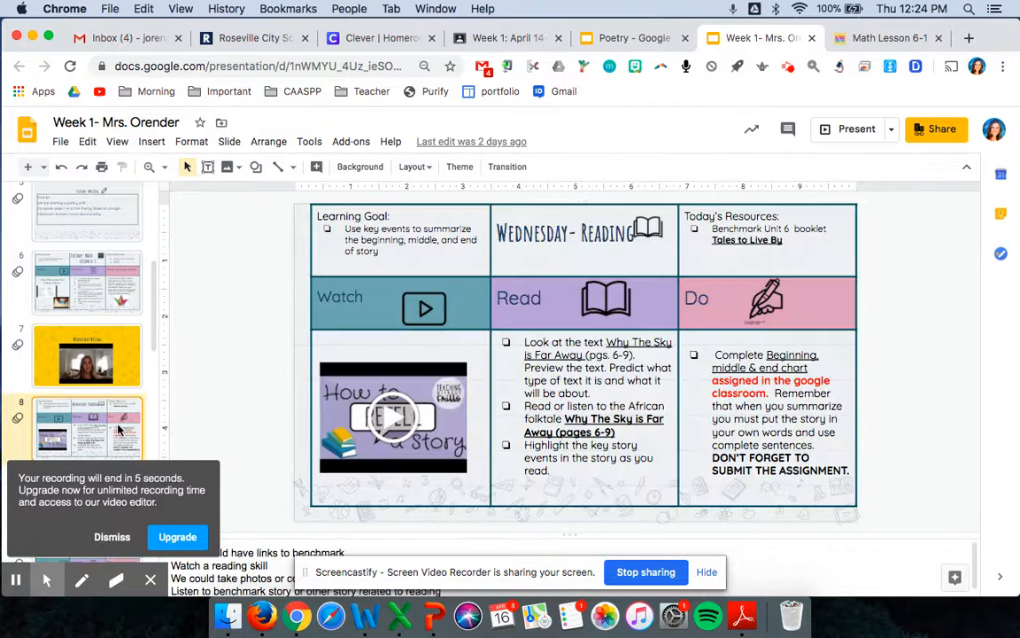